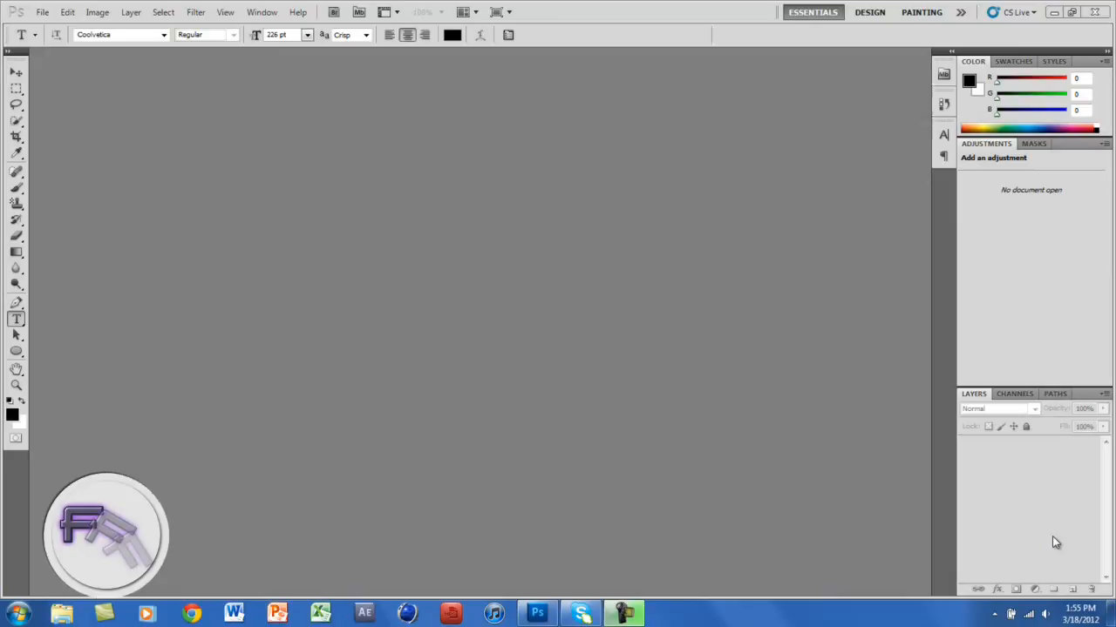
{"action": "mouse_move", "coordinate": [411, 209]}
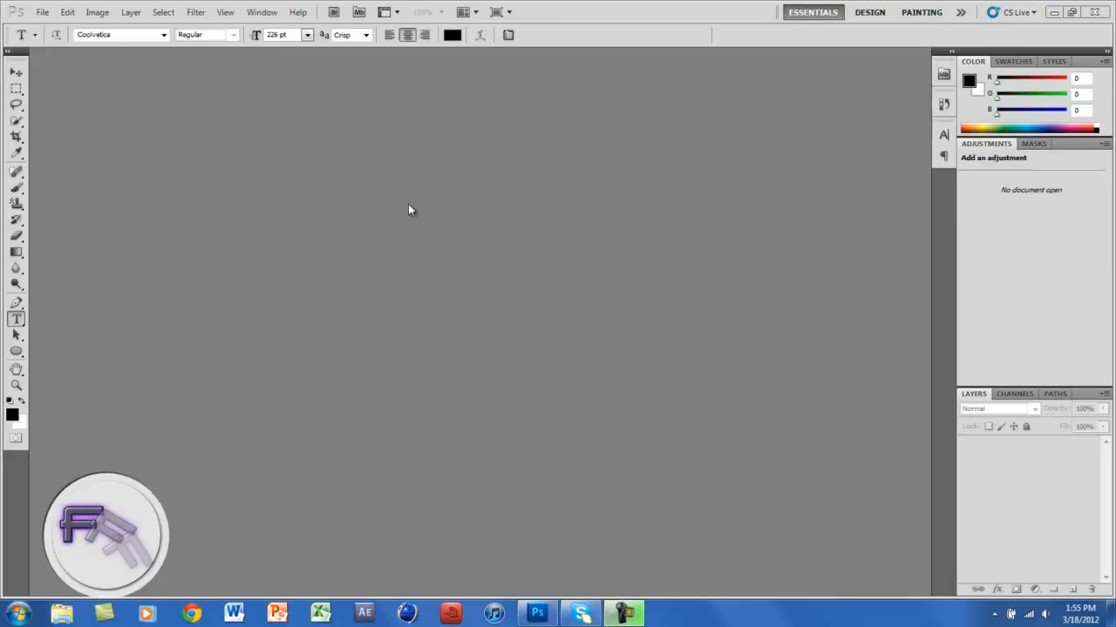
Create a new blank white 1400×900 px, 72 ppi RGB document via File > New.
{"action": "left_click", "coordinate": [41, 12]}
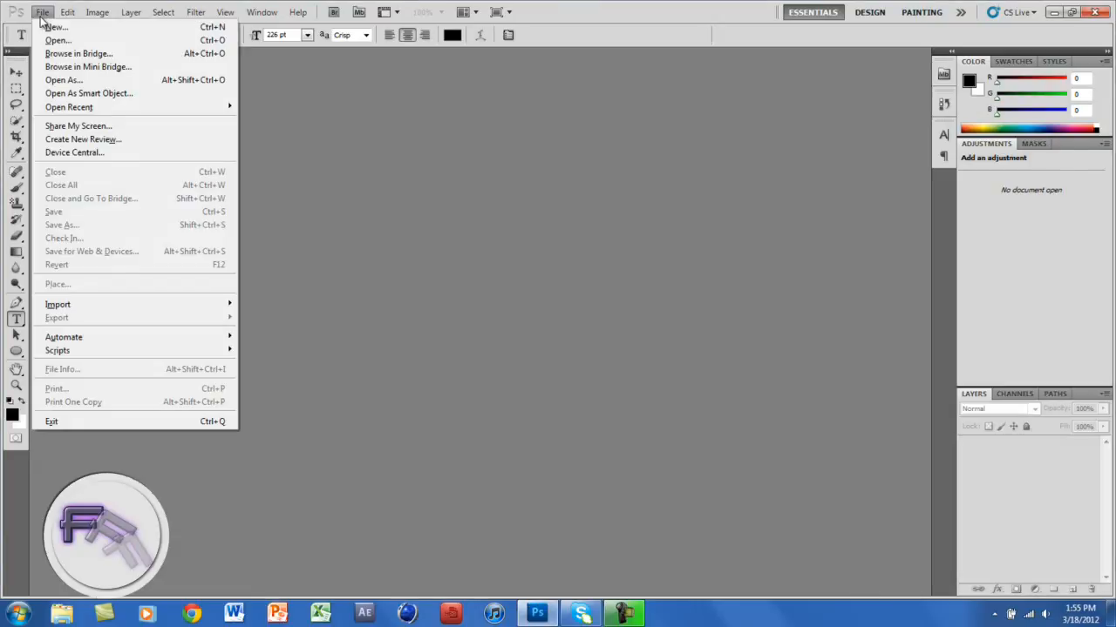
{"action": "left_click", "coordinate": [57, 28]}
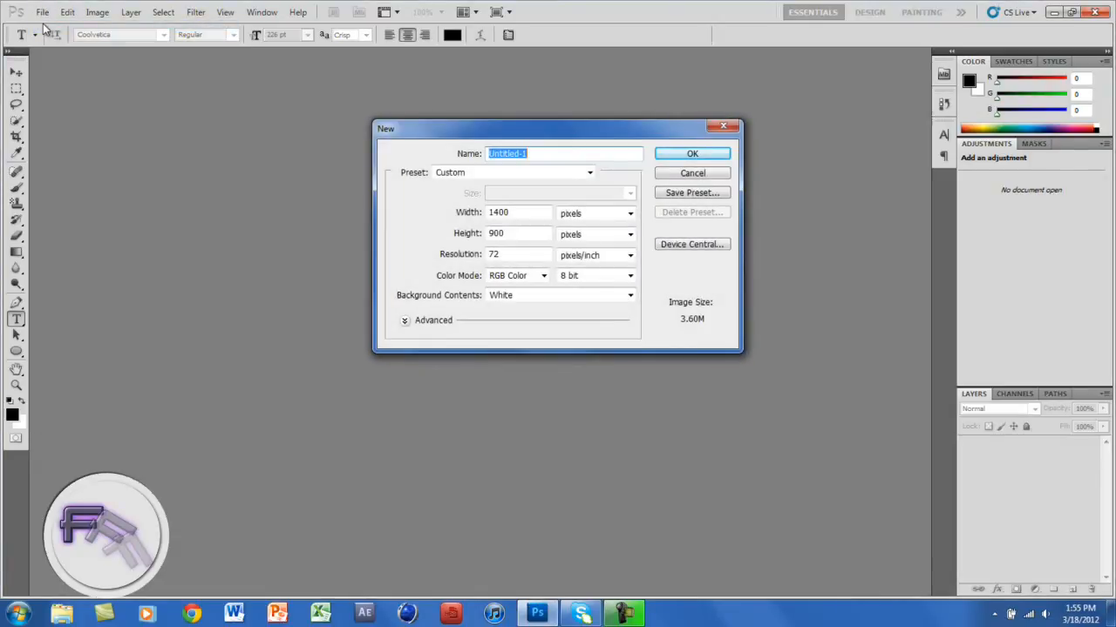
{"action": "mouse_move", "coordinate": [683, 145]}
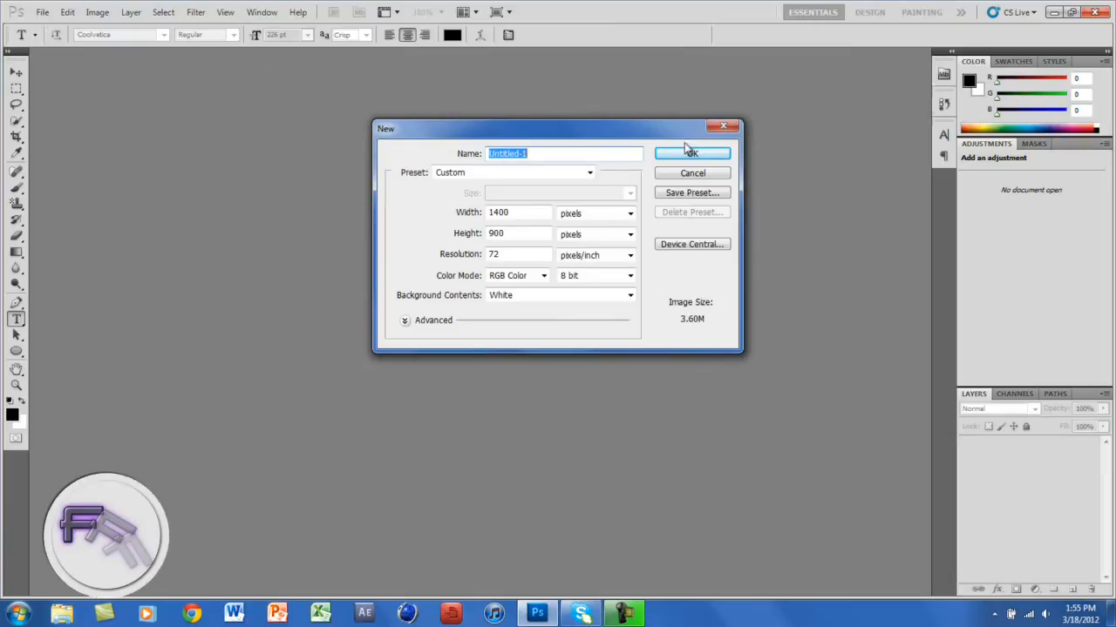
{"action": "left_click", "coordinate": [690, 154]}
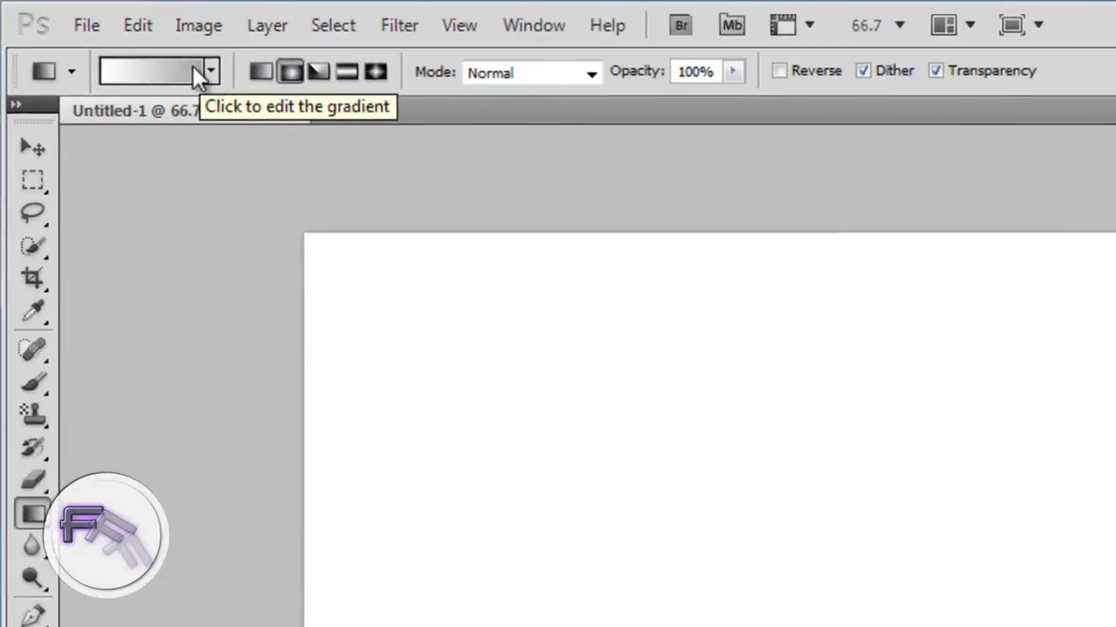
Edit the gradient so its end stop is gray #aaaaaa, giving a white-to-gray gradient.
{"action": "left_click", "coordinate": [153, 71]}
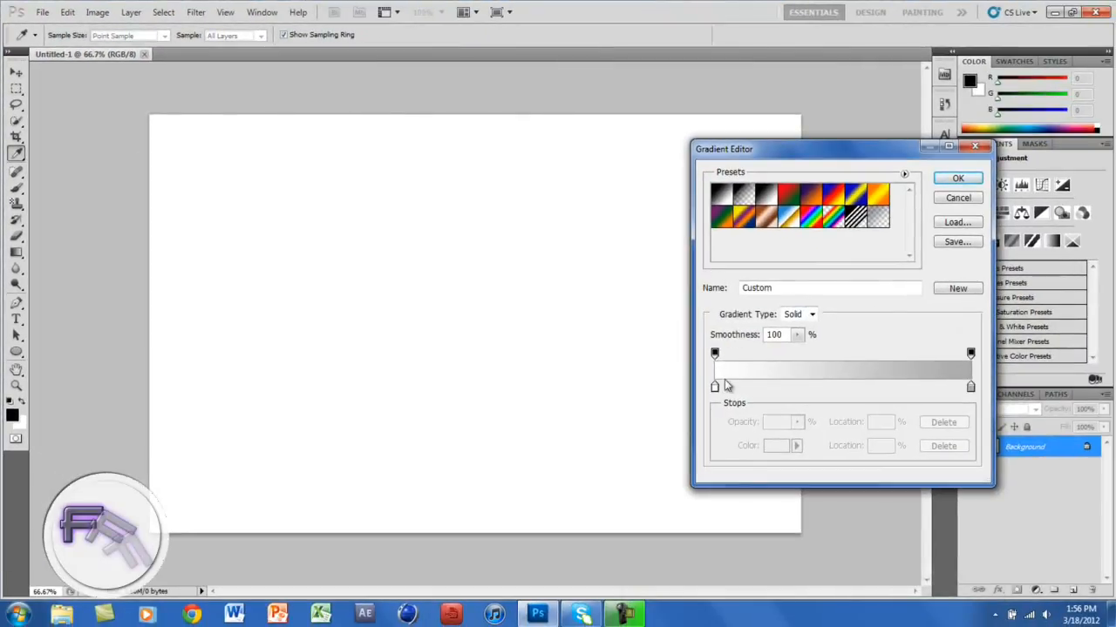
{"action": "left_click", "coordinate": [715, 387]}
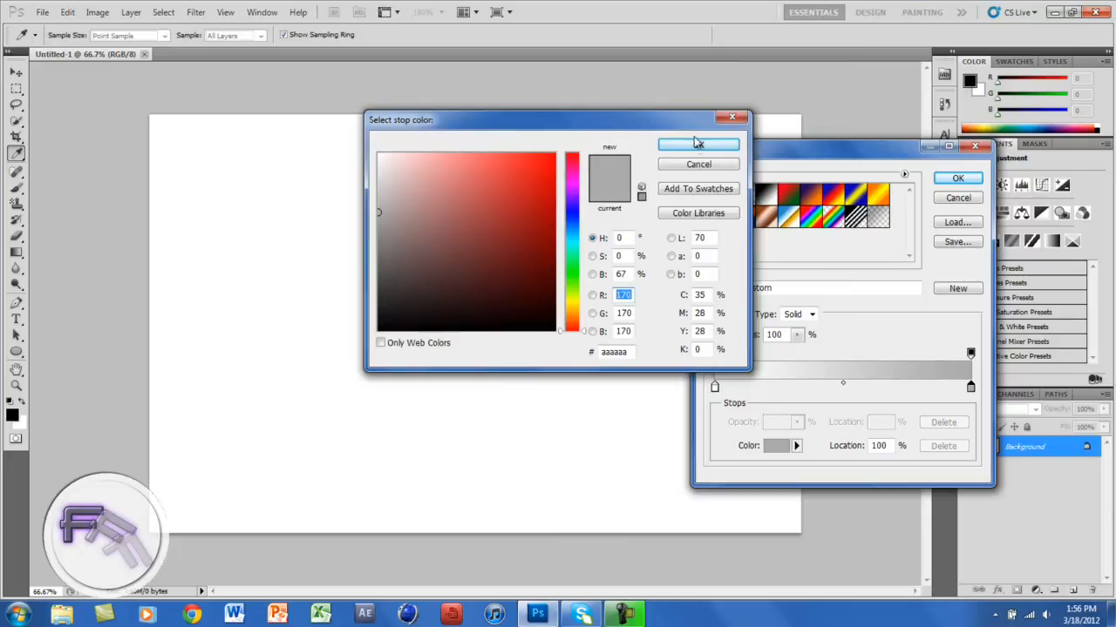
{"action": "left_click", "coordinate": [698, 145]}
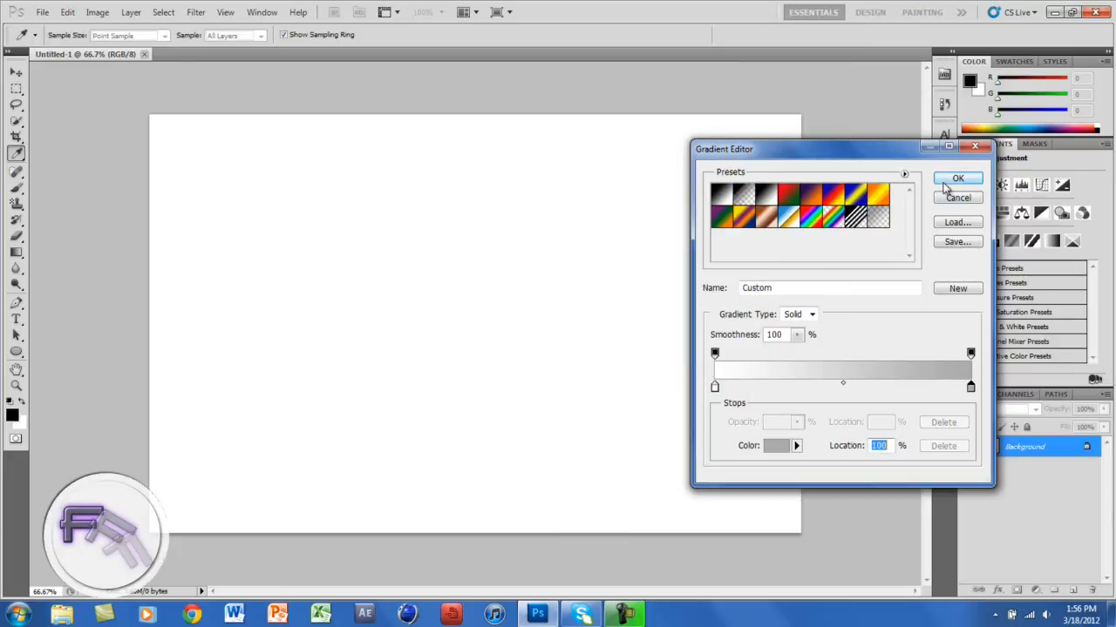
{"action": "left_click", "coordinate": [959, 178]}
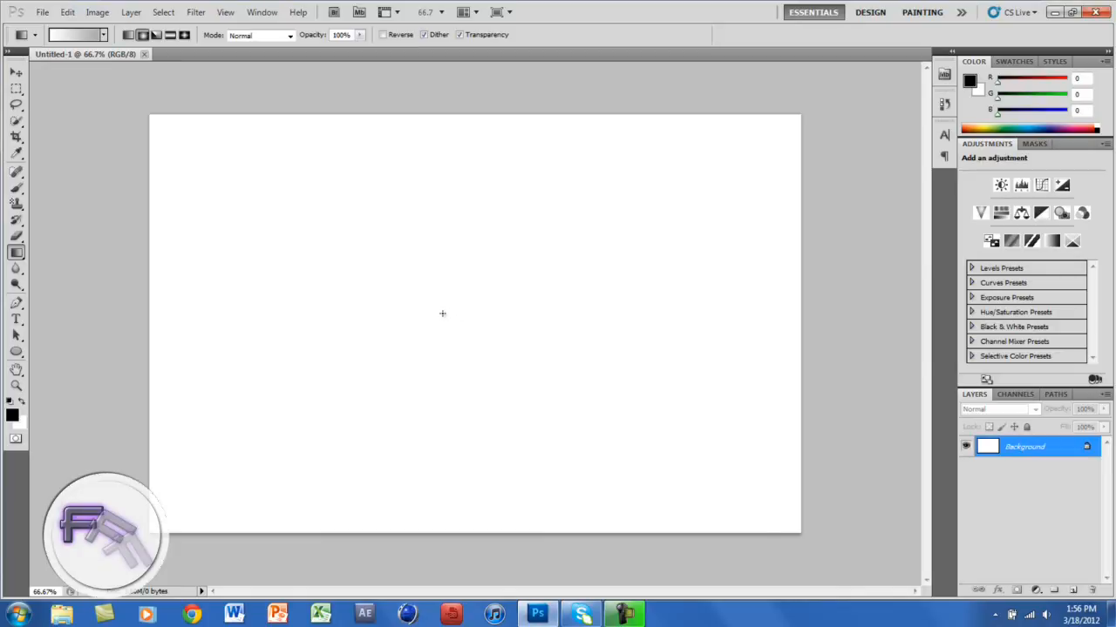
Fill the background with a radial white-to-gray gradient dragged out from the canvas centre.
{"action": "left_click_drag", "start_coordinate": [467, 300], "coordinate": [549, 307]}
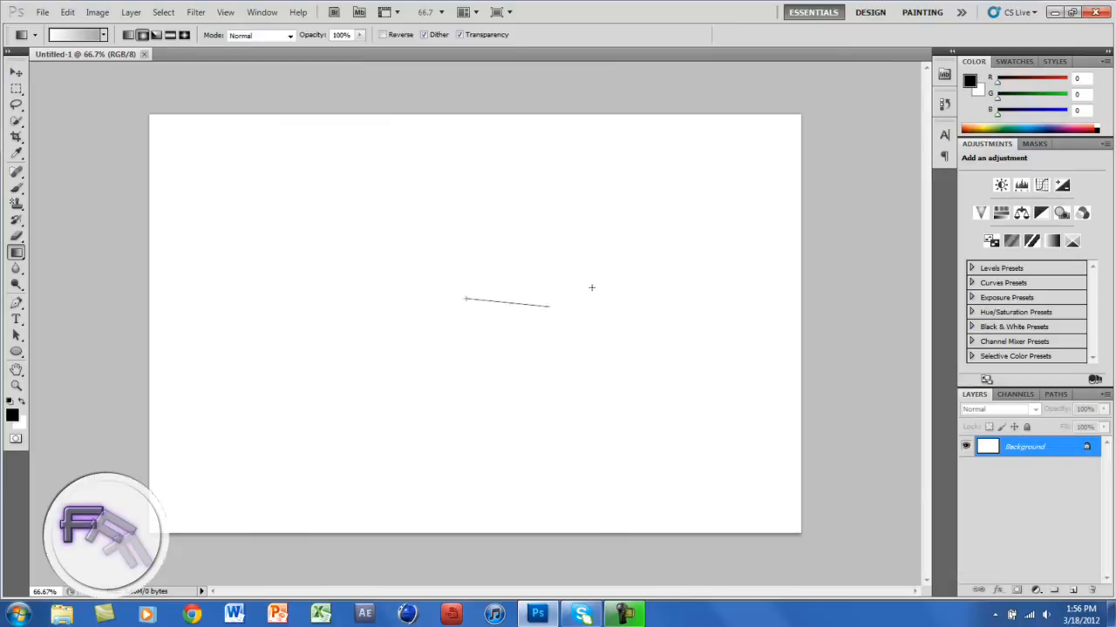
{"action": "left_click_drag", "start_coordinate": [467, 300], "coordinate": [549, 307]}
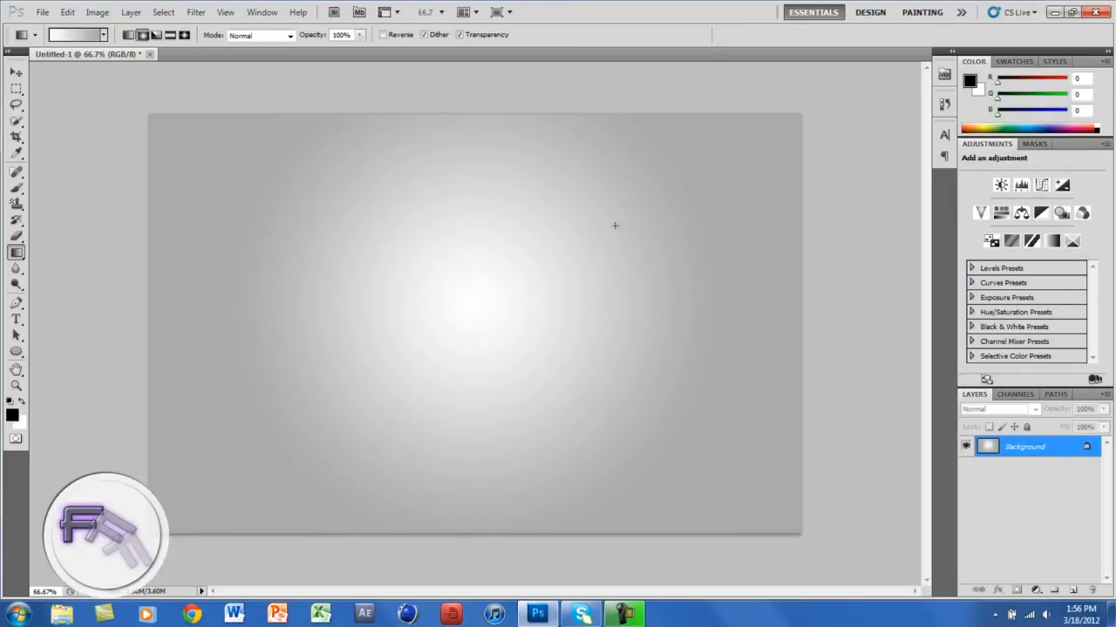
{"action": "mouse_move", "coordinate": [31, 291]}
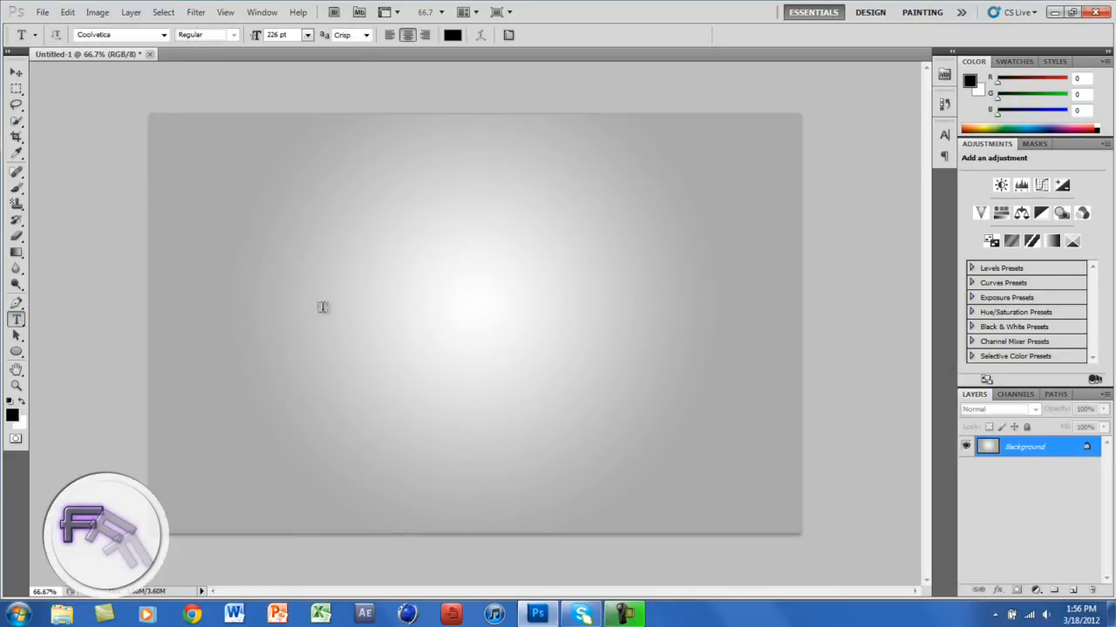
{"action": "mouse_move", "coordinate": [461, 290]}
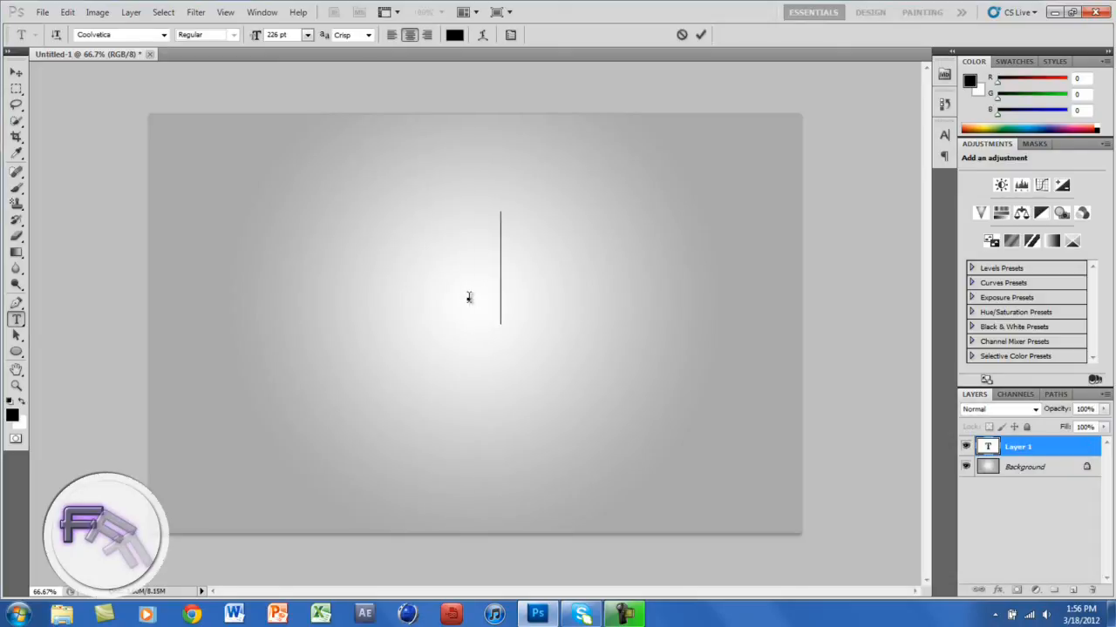
Add large black 'You Tube' type across the centre and commit it.
{"action": "type", "text": "You"}
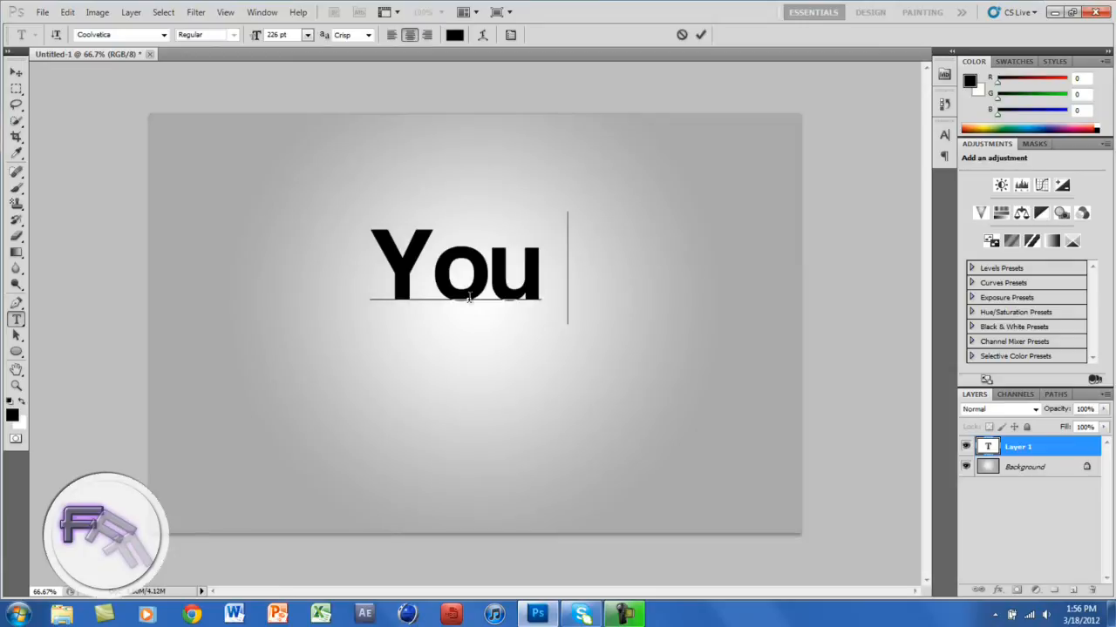
{"action": "type", "text": "Tube"}
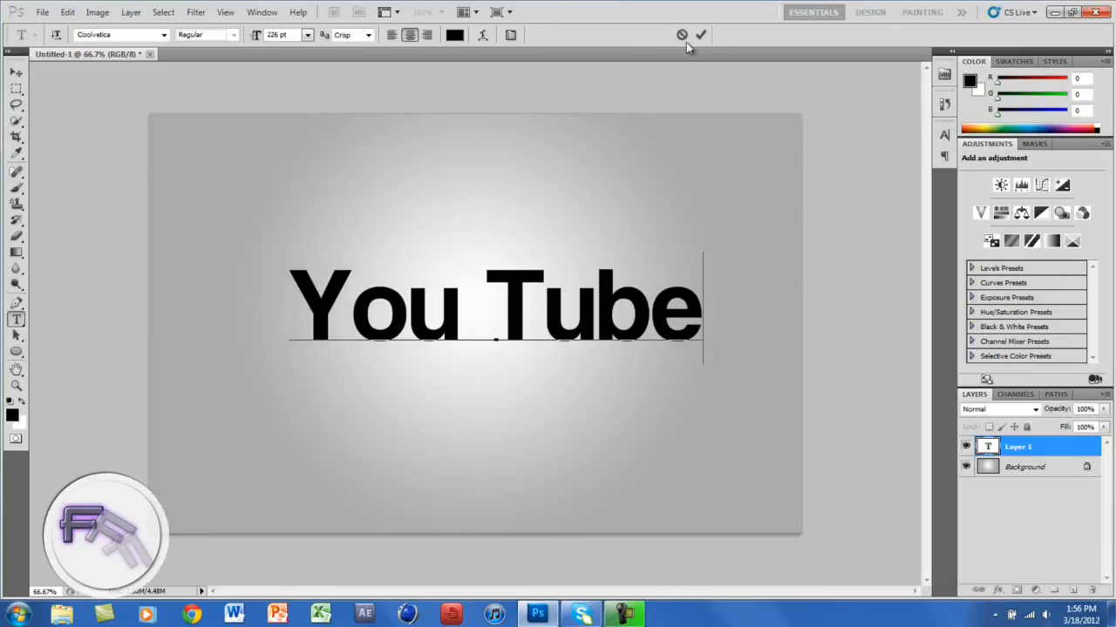
{"action": "left_click", "coordinate": [701, 35]}
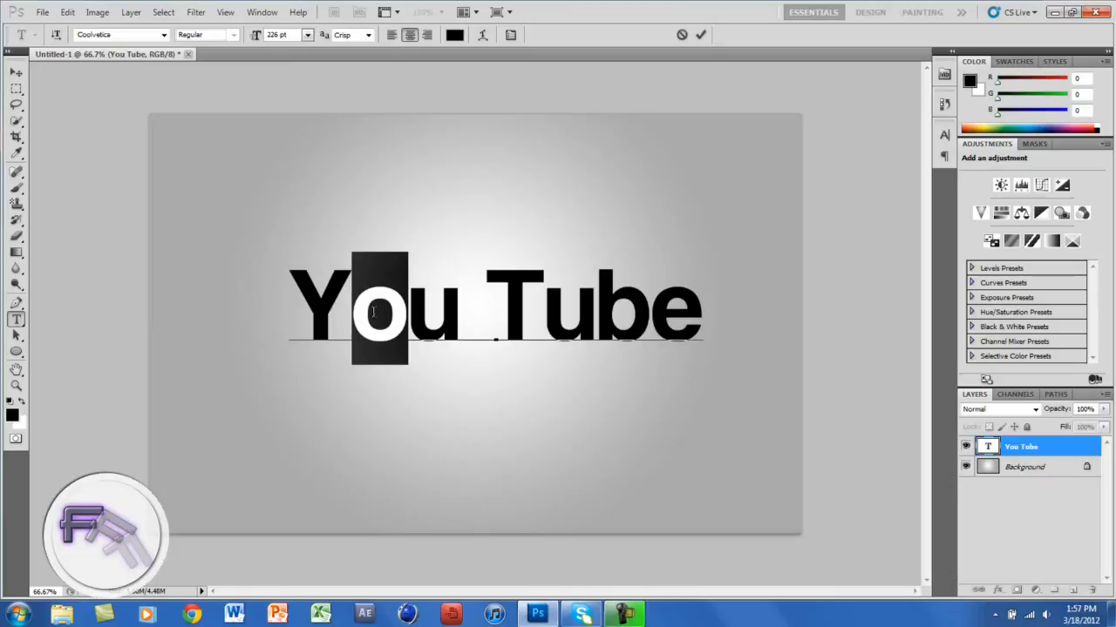
Colour the letter 'o' cyan using the text colour picker.
{"action": "left_click", "coordinate": [453, 35]}
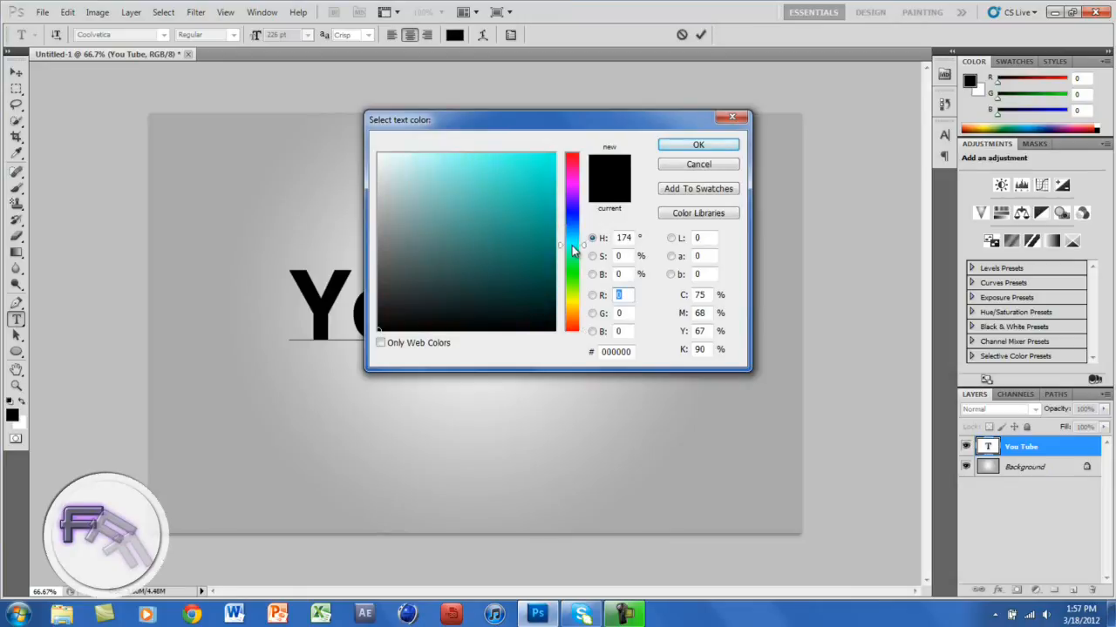
{"action": "left_click", "coordinate": [542, 161]}
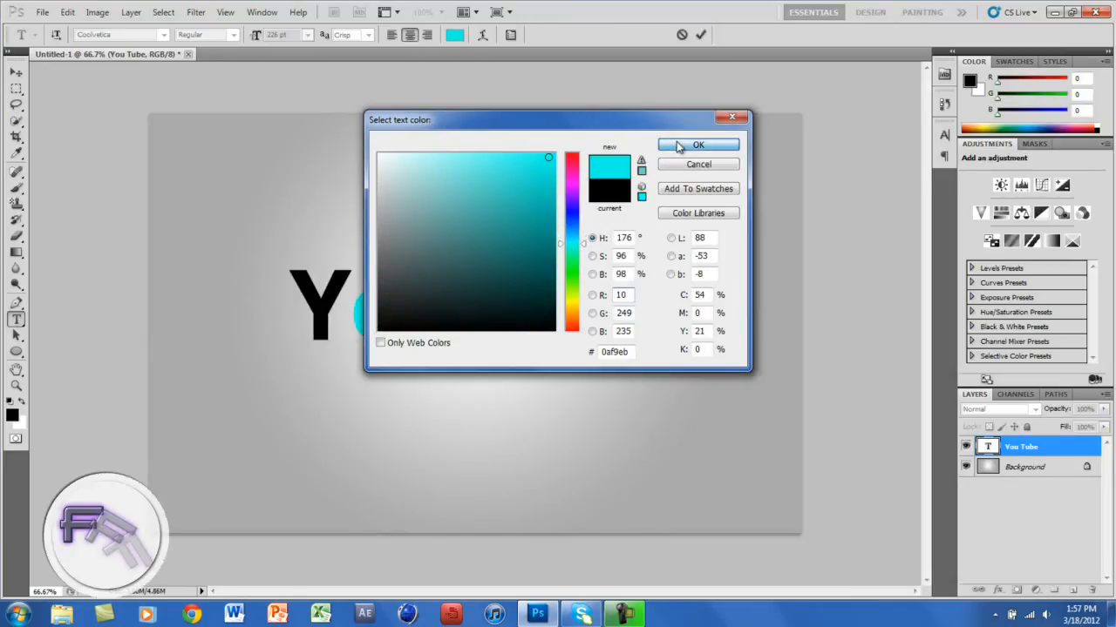
{"action": "left_click", "coordinate": [697, 145]}
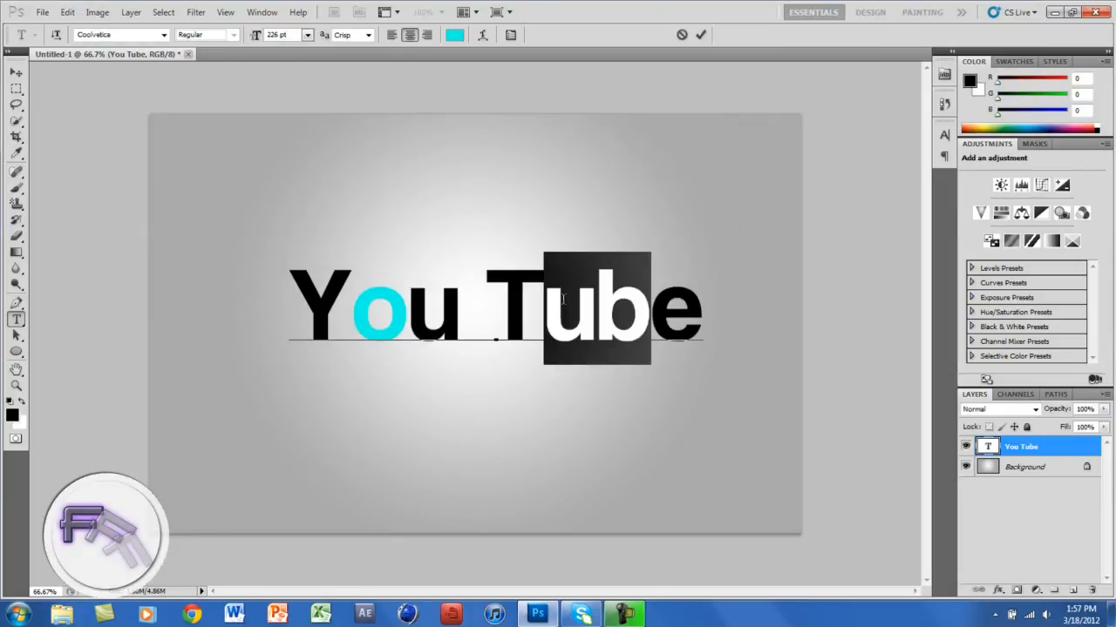
Colour the letters 'ube' bright pink (f71bc6).
{"action": "left_click", "coordinate": [454, 35]}
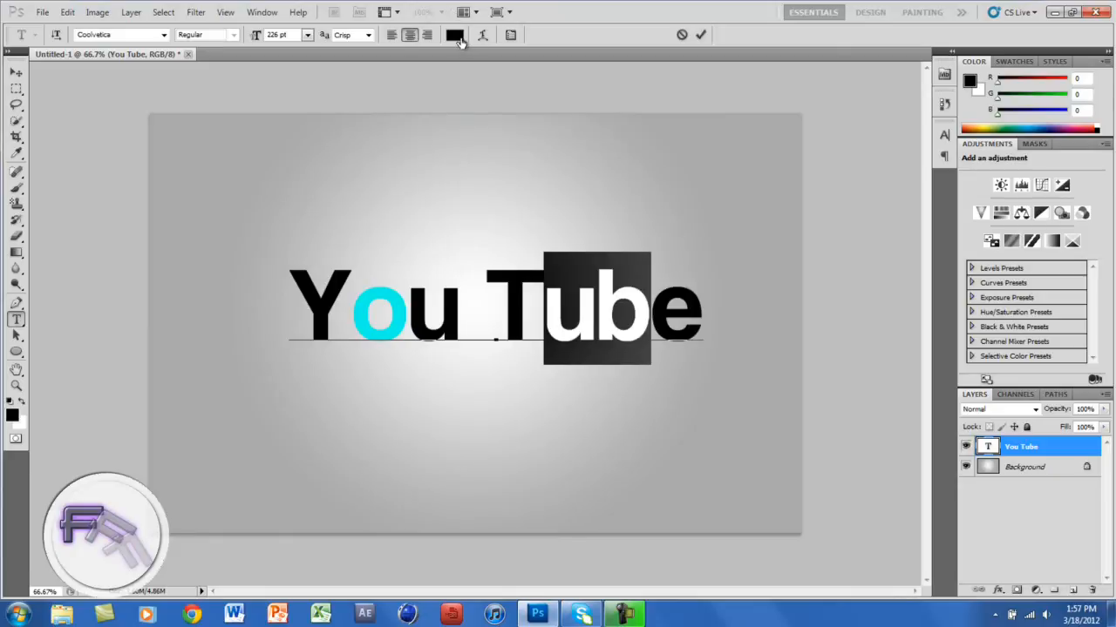
{"action": "left_click", "coordinate": [453, 35]}
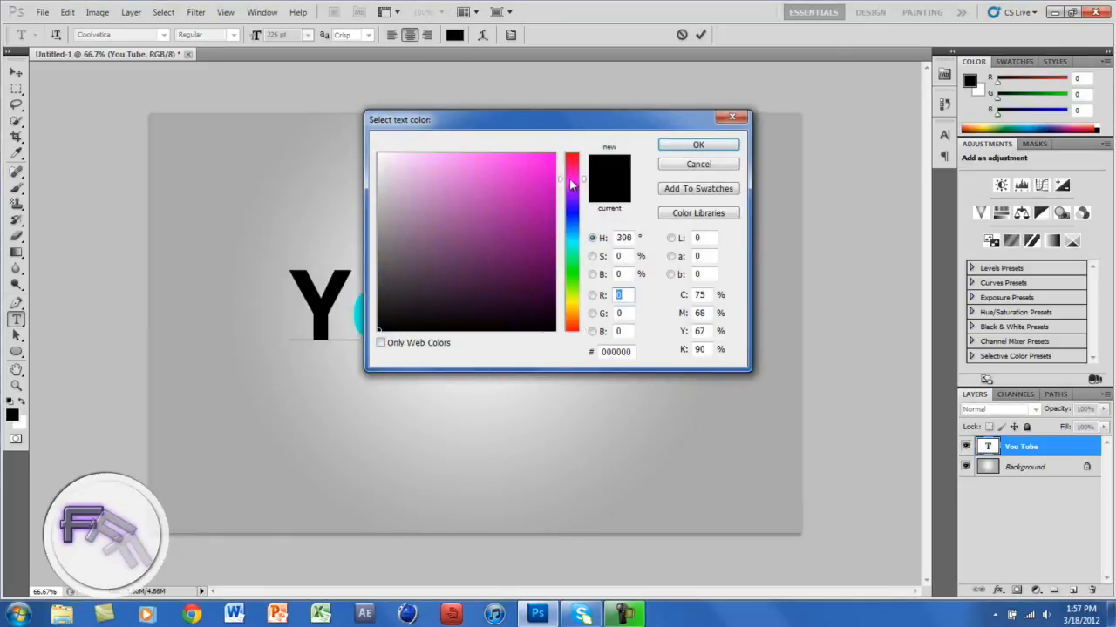
{"action": "left_click", "coordinate": [572, 174]}
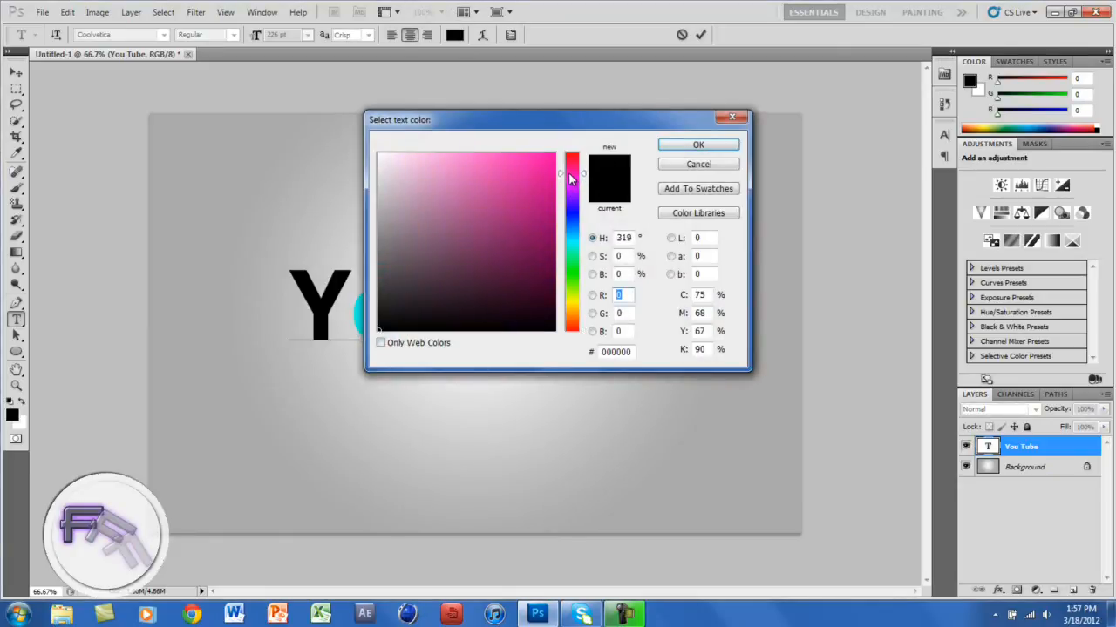
{"action": "left_click", "coordinate": [537, 158]}
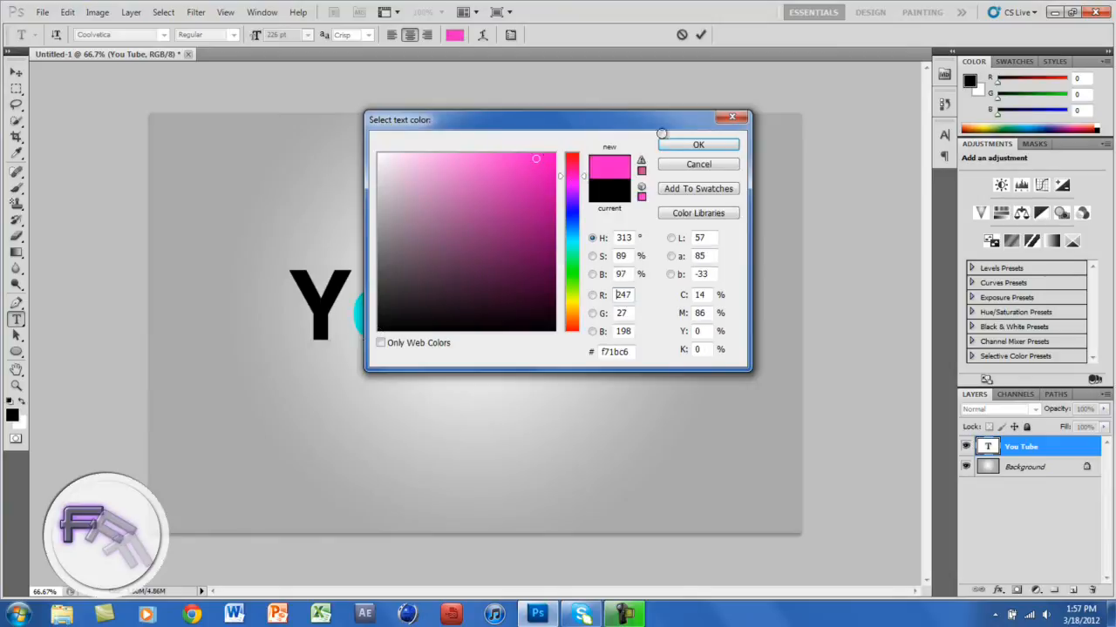
{"action": "left_click", "coordinate": [697, 145]}
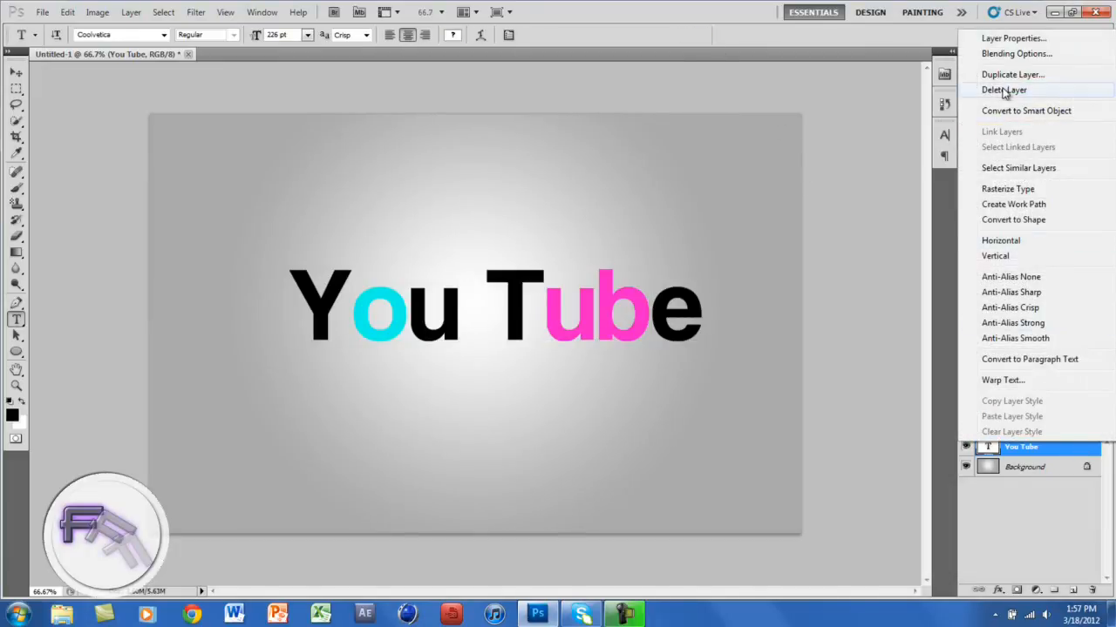
Give the text layer an inner shadow at 12% opacity, 1 px distance, 2 px size.
{"action": "left_click", "coordinate": [1016, 52]}
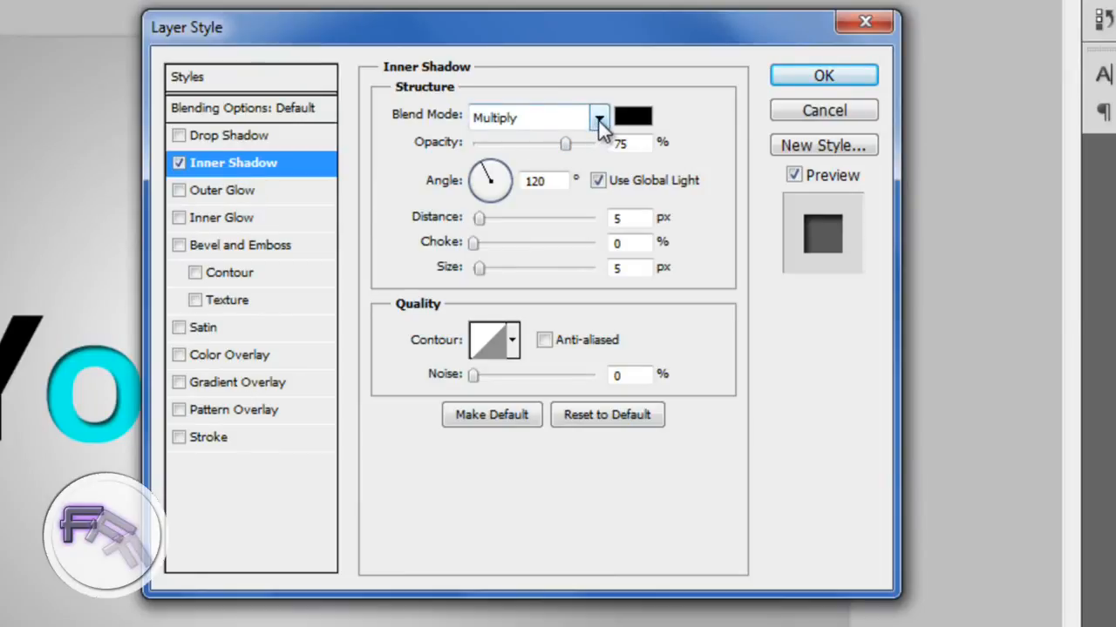
{"action": "mouse_move", "coordinate": [645, 161]}
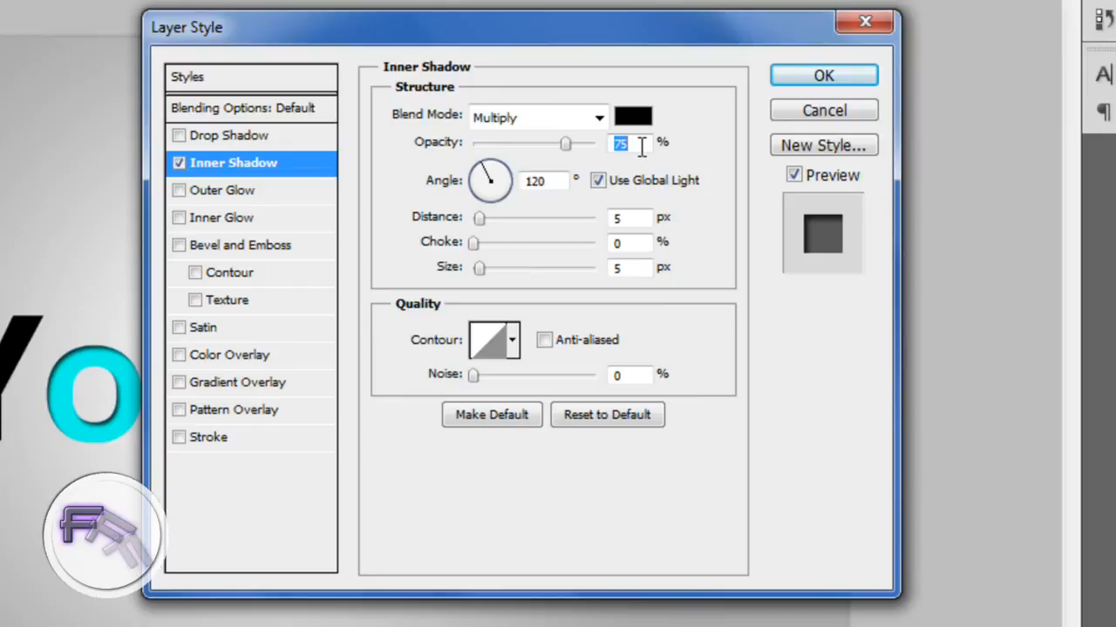
{"action": "type", "text": "12"}
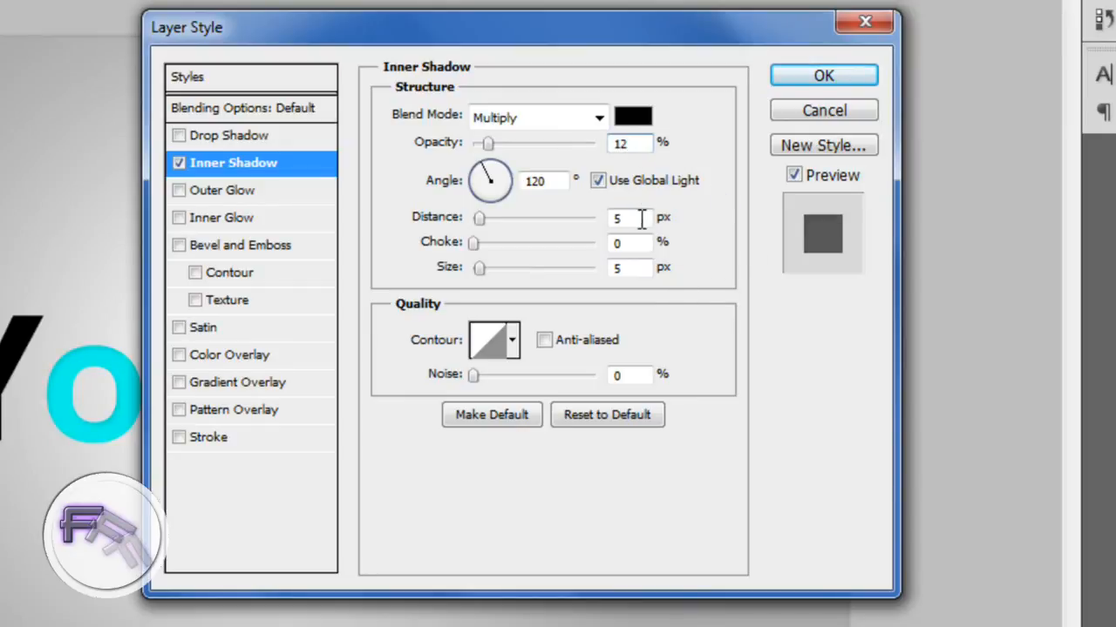
{"action": "type", "text": "1"}
{"action": "left_click", "coordinate": [629, 267]}
{"action": "type", "text": "2"}
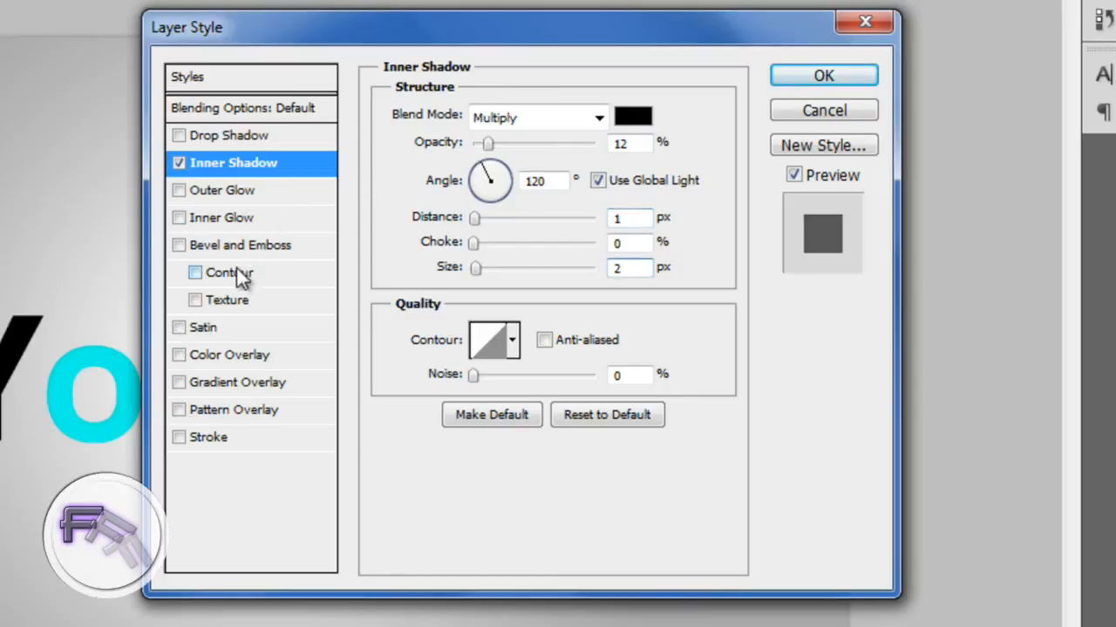
Add a bevel and emboss with 1000% depth, 6 px size, 11 px soften, 40% highlight opacity.
{"action": "left_click", "coordinate": [240, 244]}
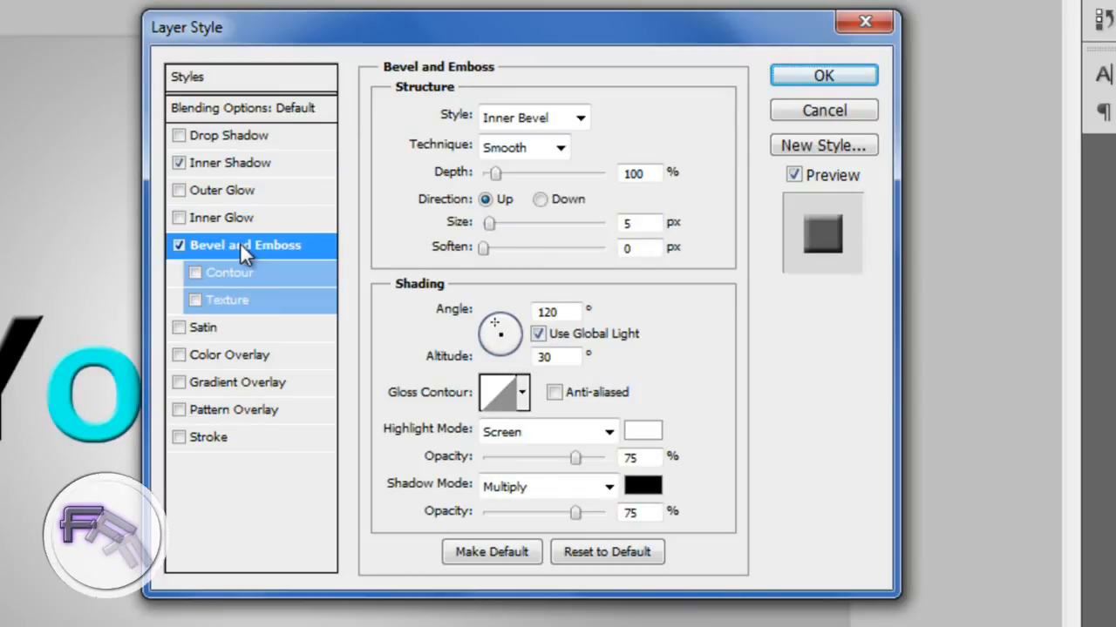
{"action": "mouse_move", "coordinate": [244, 247]}
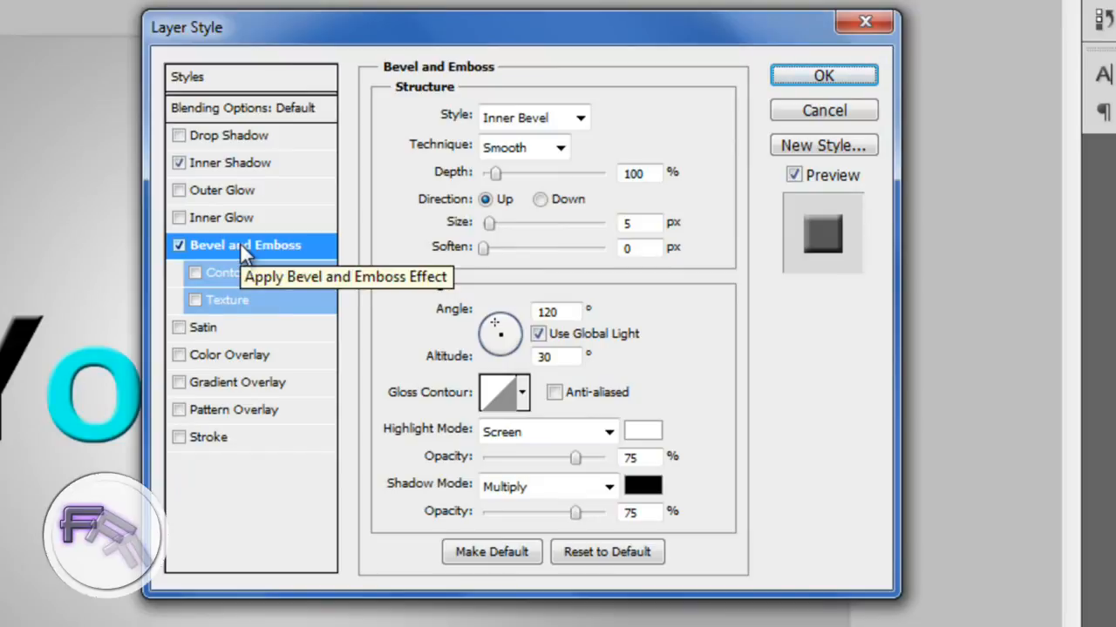
{"action": "left_click", "coordinate": [641, 173]}
{"action": "type", "text": "0"}
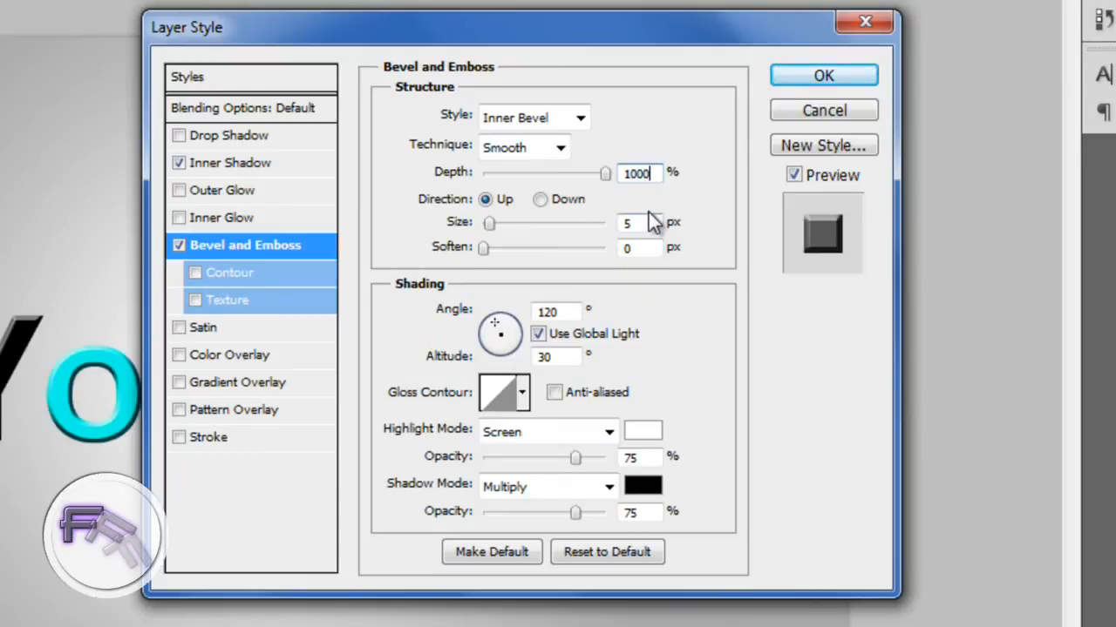
{"action": "left_click", "coordinate": [642, 223]}
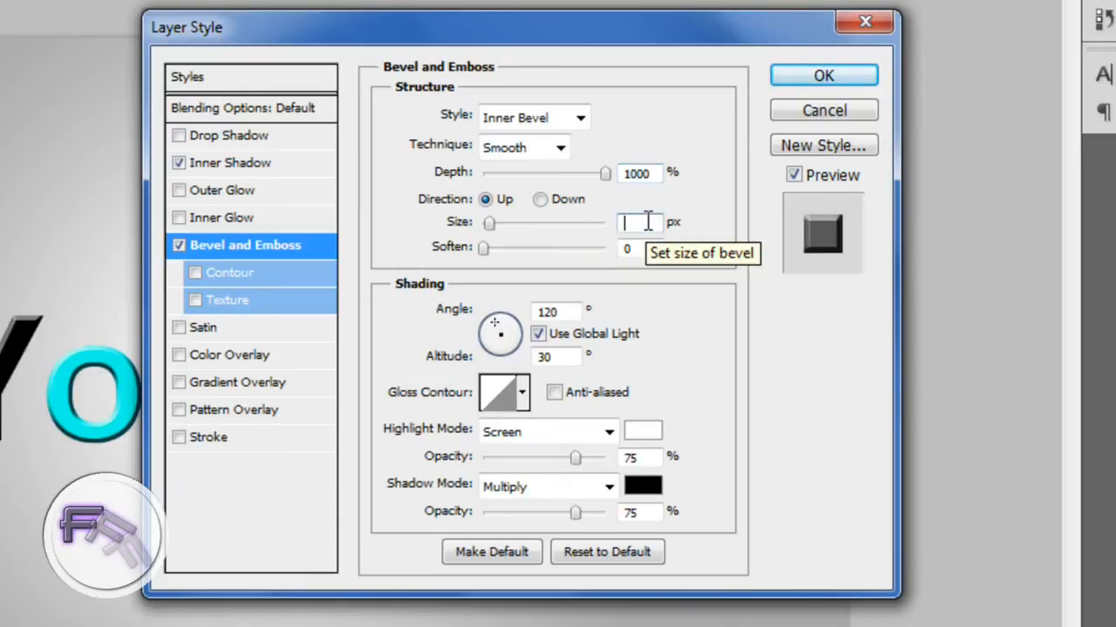
{"action": "type", "text": "6"}
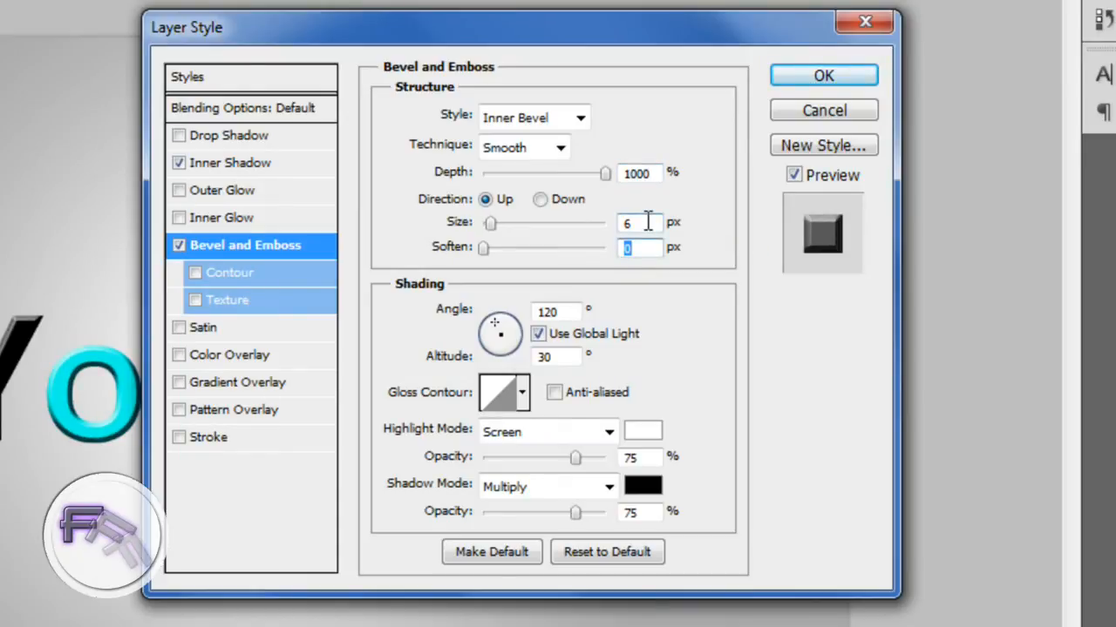
{"action": "type", "text": "11"}
{"action": "left_click", "coordinate": [639, 513]}
{"action": "type", "text": "8"}
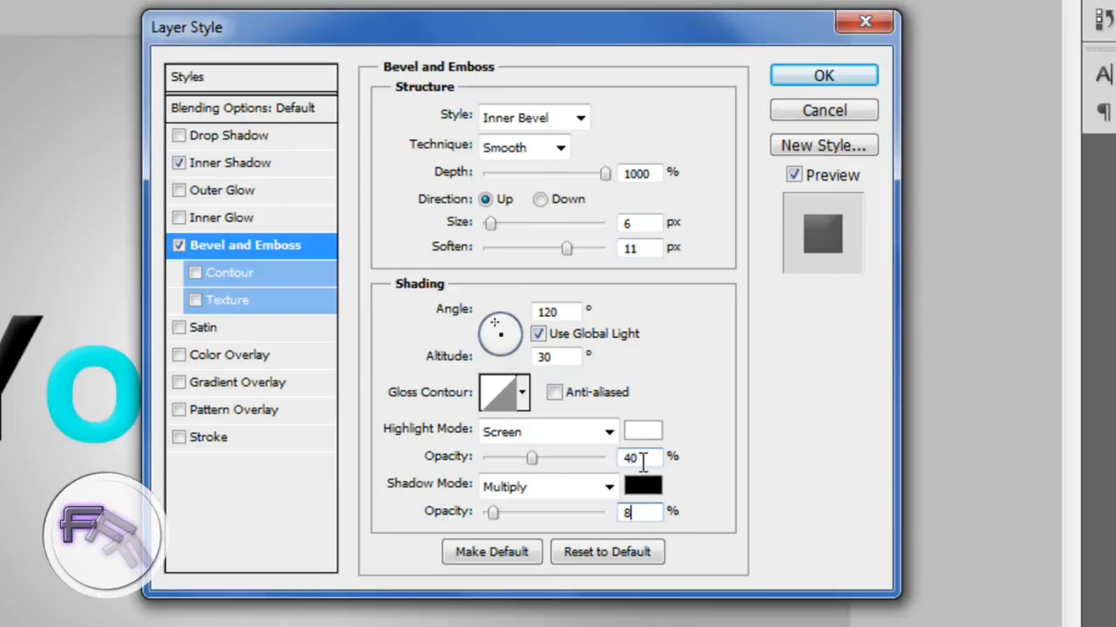
{"action": "mouse_move", "coordinate": [167, 403]}
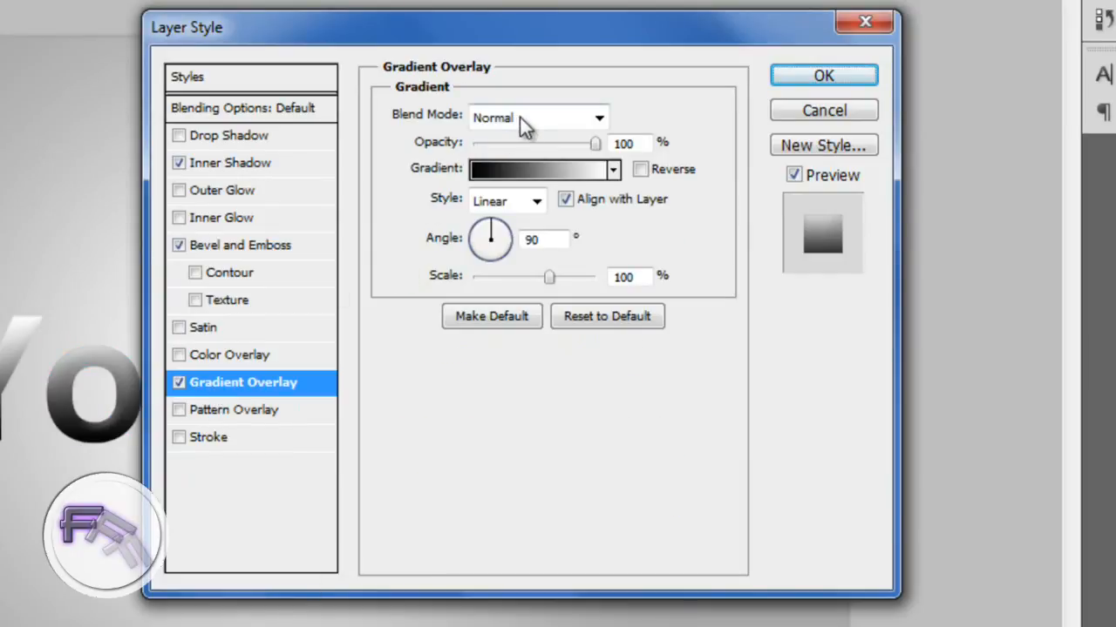
Add a gradient overlay blended as Soft Light and apply the layer style.
{"action": "left_click", "coordinate": [536, 116]}
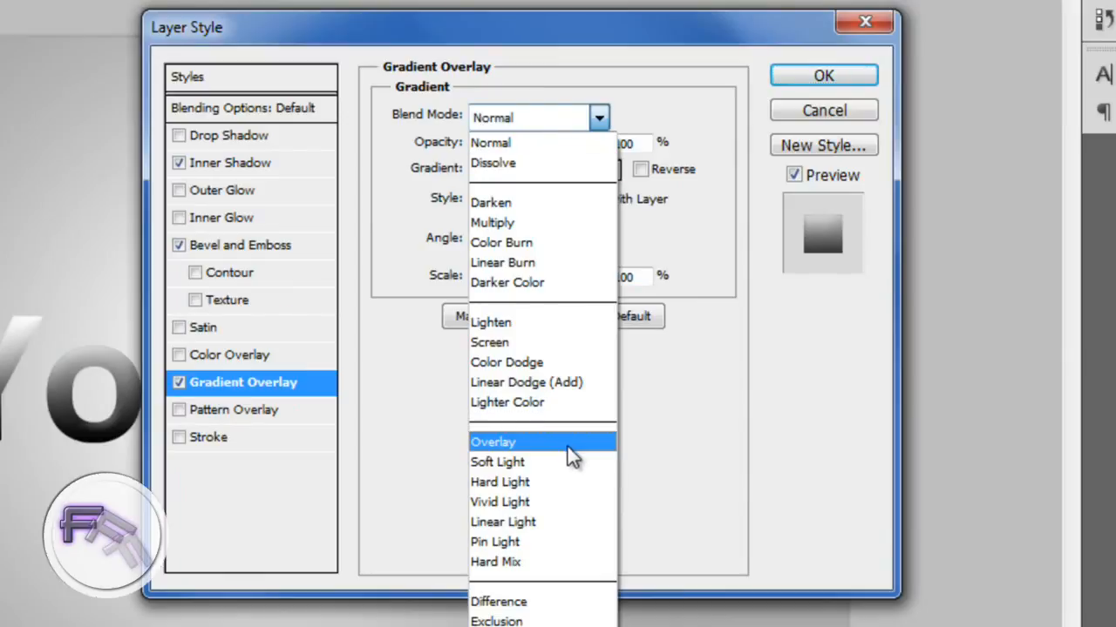
{"action": "left_click", "coordinate": [497, 462]}
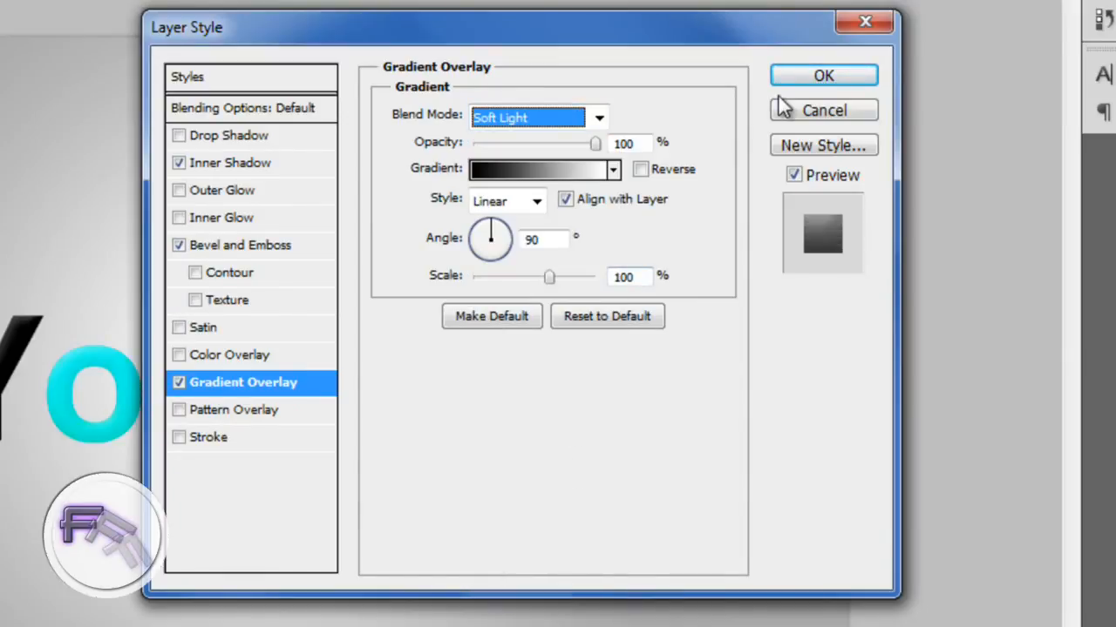
{"action": "left_click", "coordinate": [823, 75]}
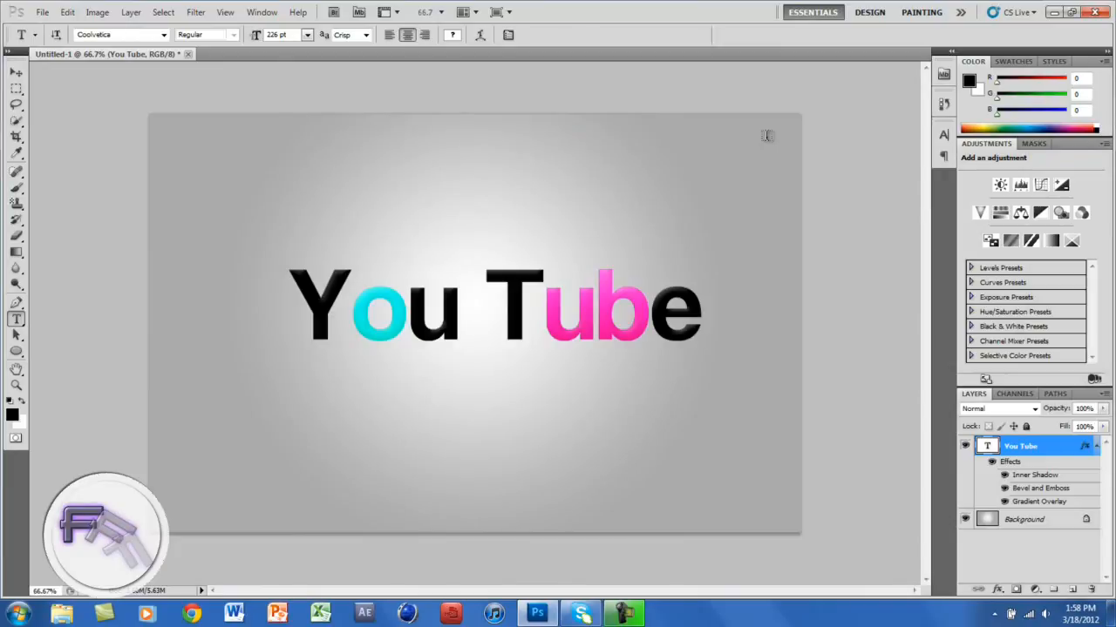
{"action": "mouse_move", "coordinate": [955, 338]}
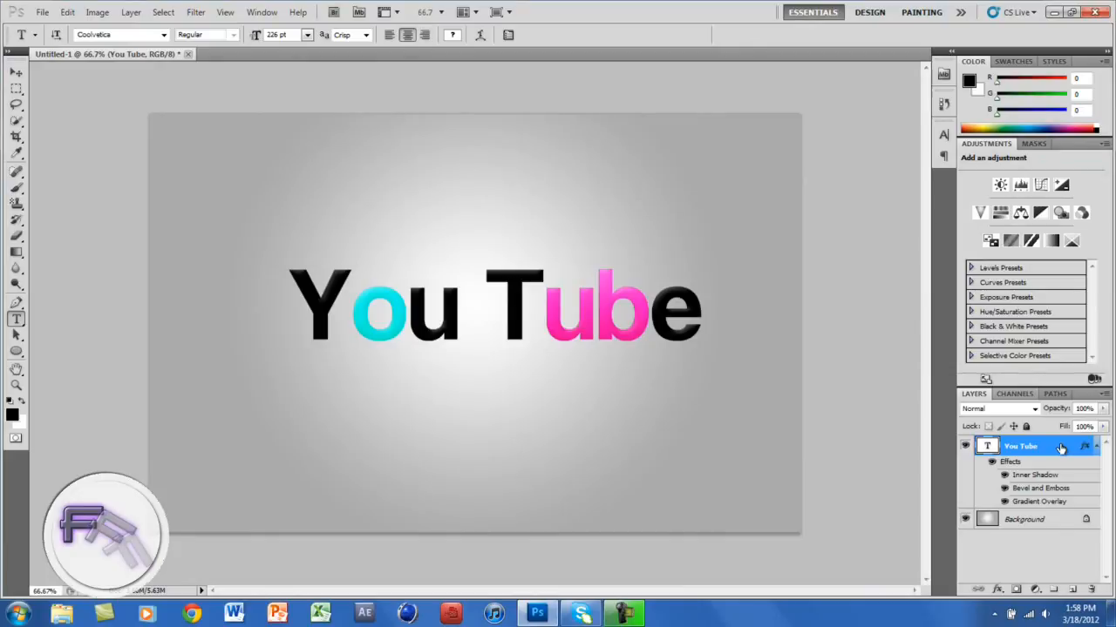
Duplicate the styled You Tube layer so a 'You Tube copy' sits above it.
{"action": "right_click", "coordinate": [1019, 446]}
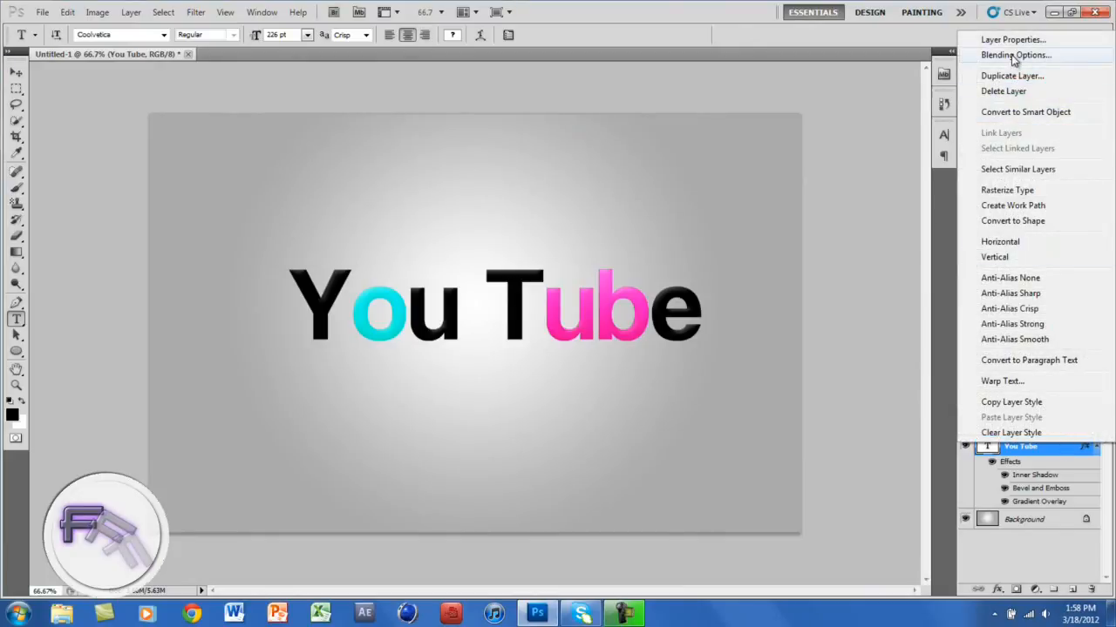
{"action": "left_click", "coordinate": [1014, 54]}
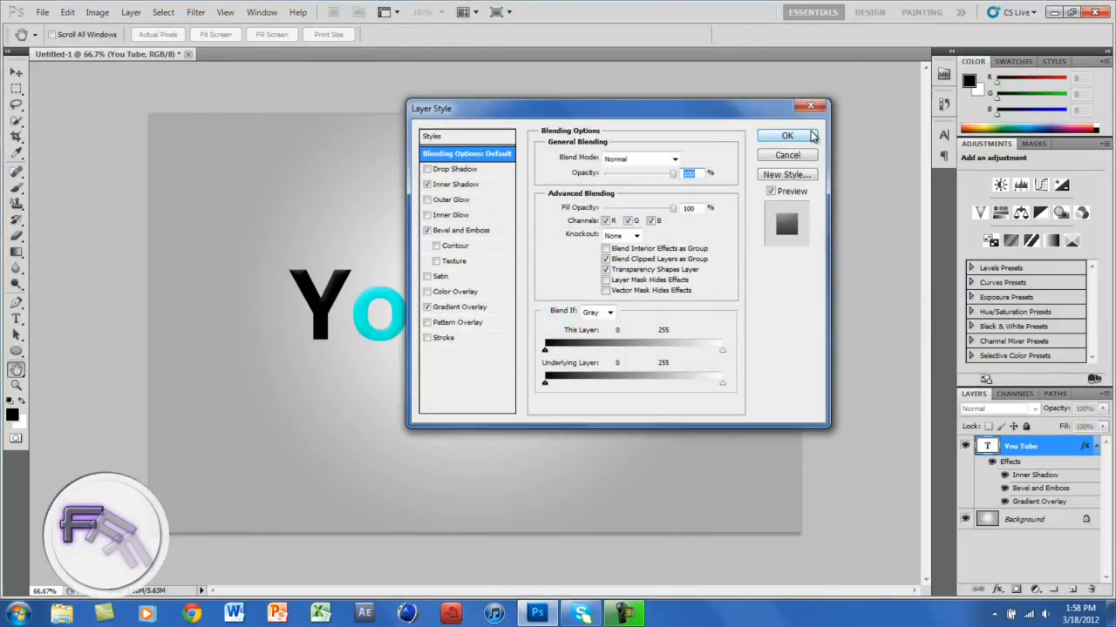
{"action": "left_click", "coordinate": [788, 136]}
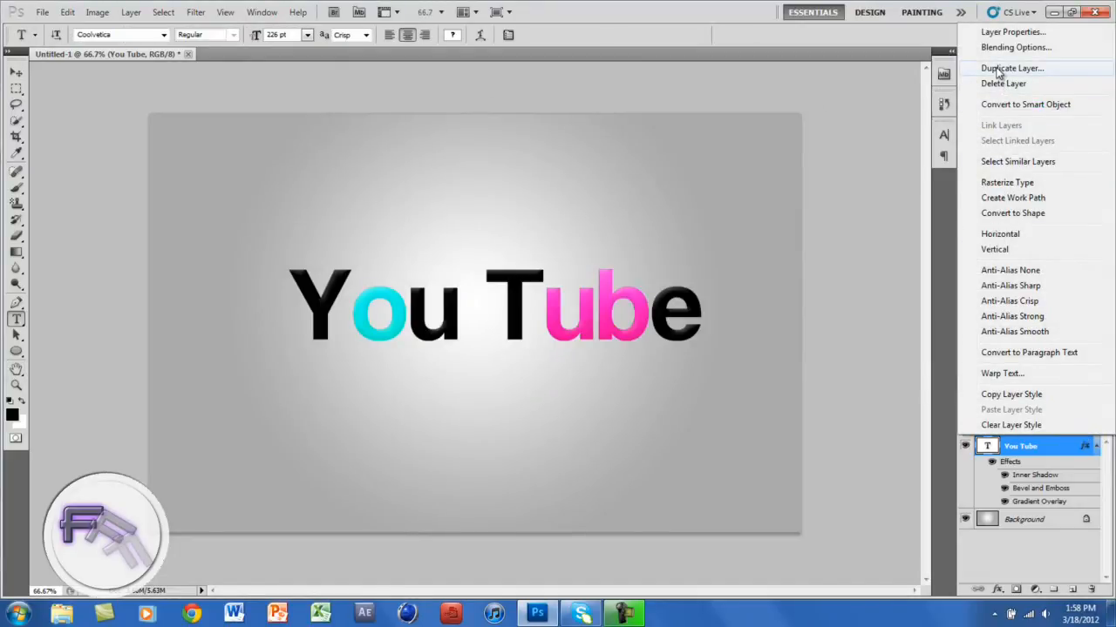
{"action": "left_click", "coordinate": [1011, 66]}
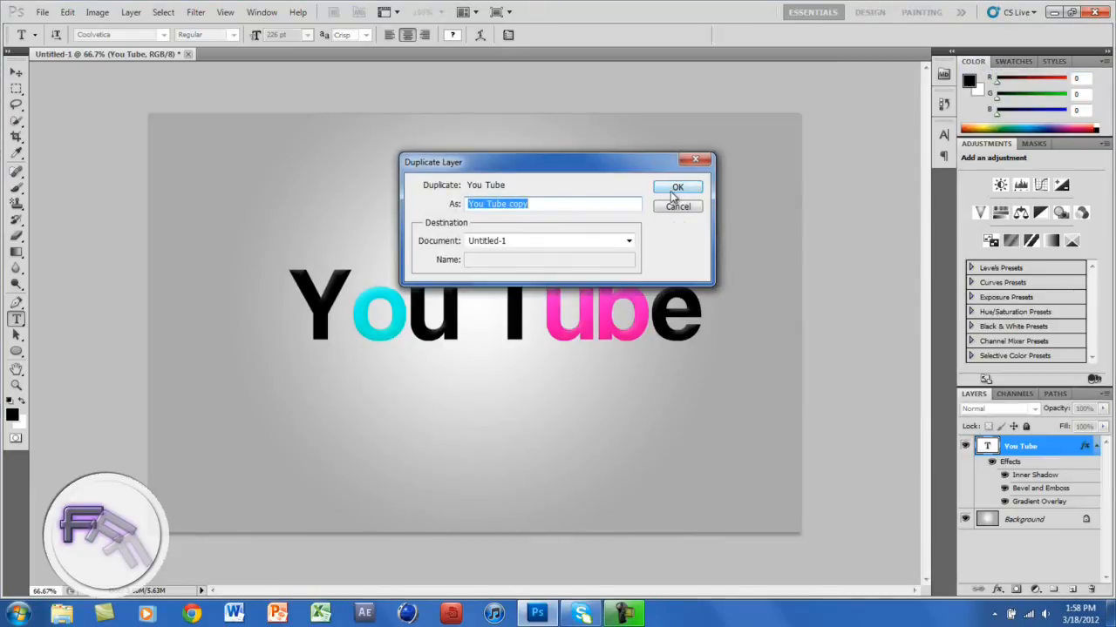
{"action": "left_click", "coordinate": [676, 186]}
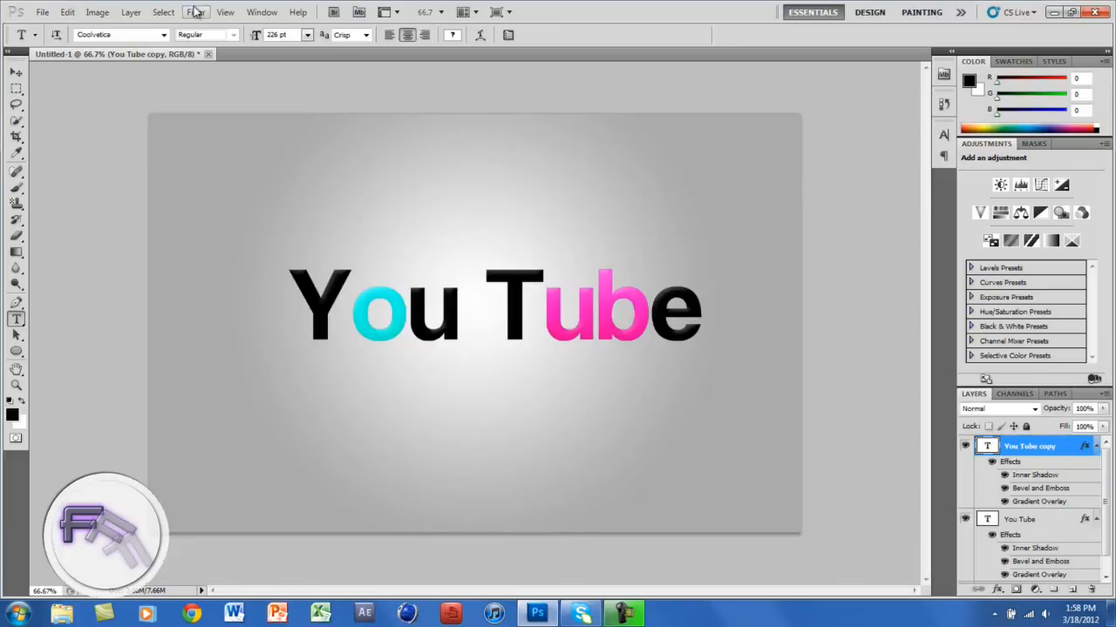
Run Filter > Liquify on the copy, rasterizing the type, with brush size 25.
{"action": "left_click", "coordinate": [196, 11]}
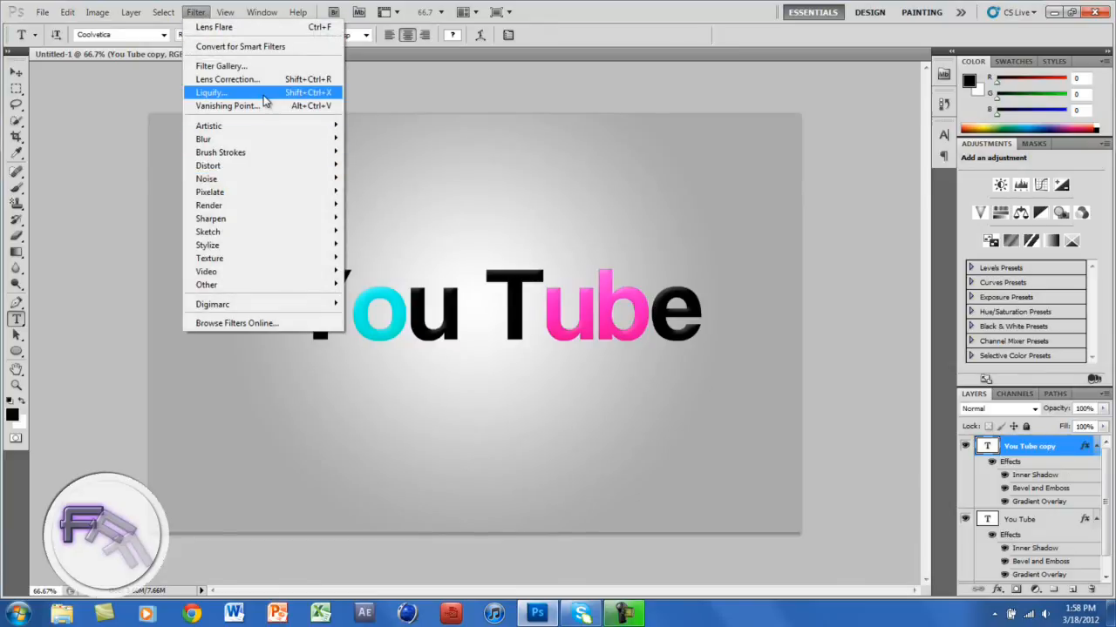
{"action": "left_click", "coordinate": [209, 92]}
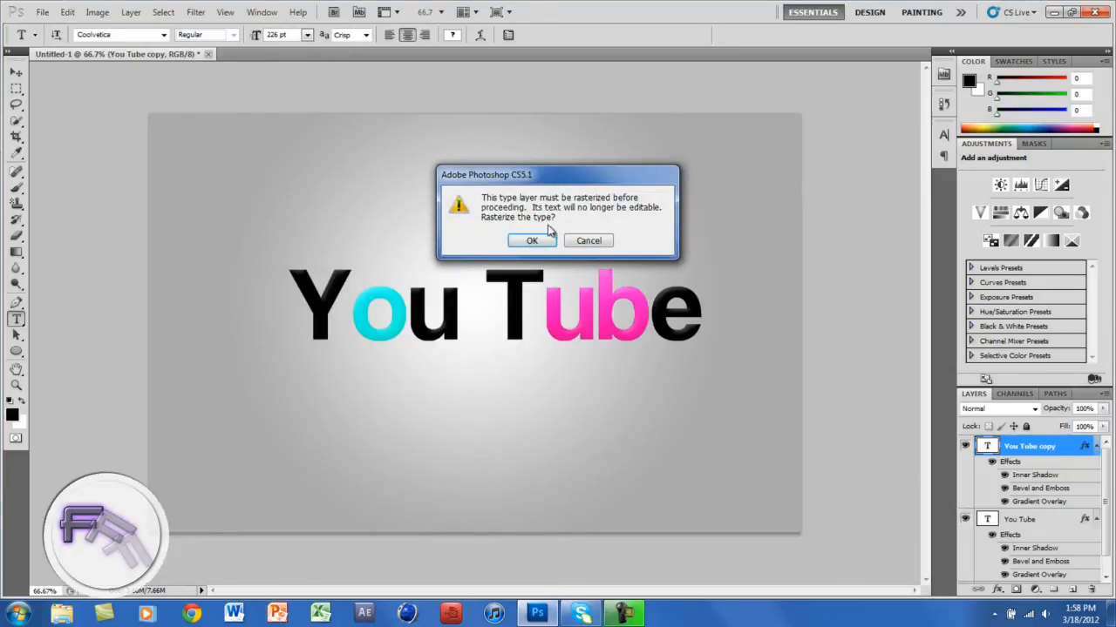
{"action": "left_click", "coordinate": [532, 240]}
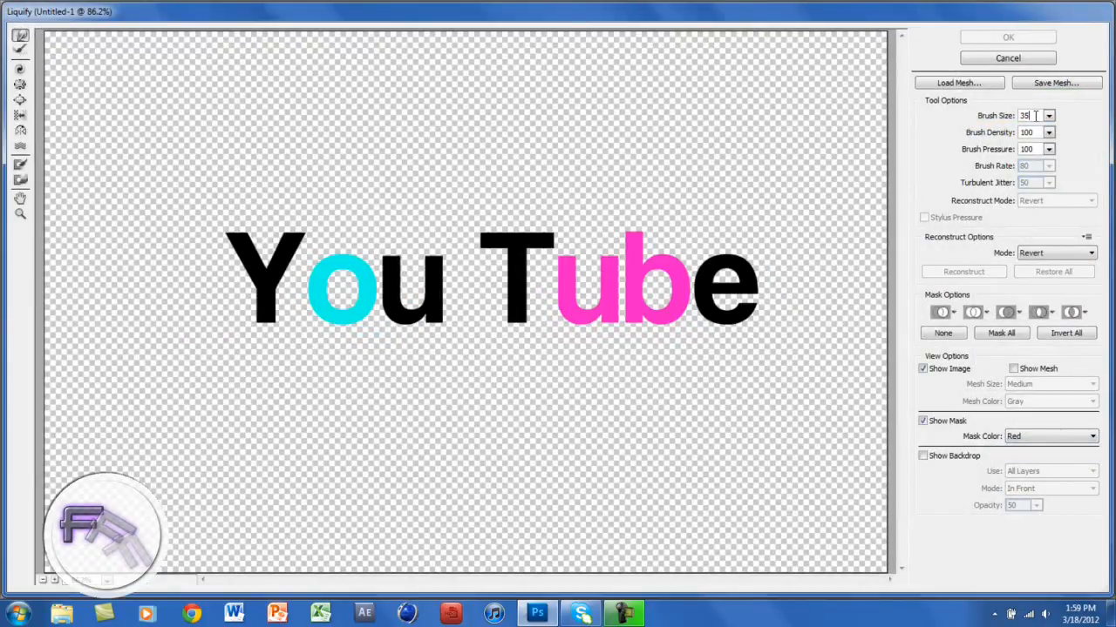
{"action": "left_click", "coordinate": [1032, 115]}
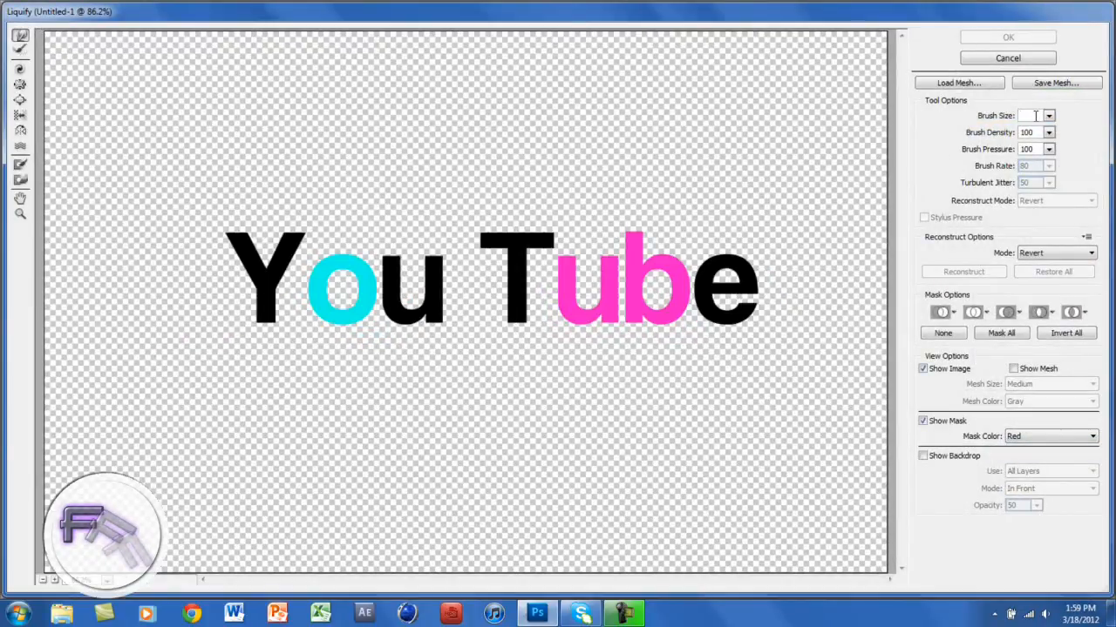
{"action": "type", "text": "25"}
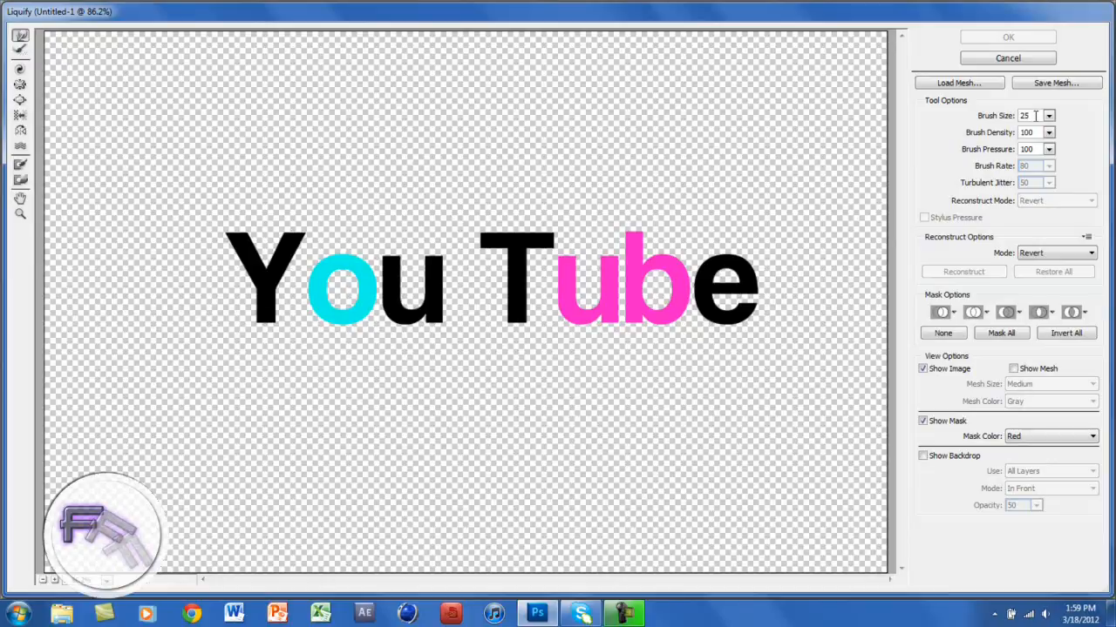
{"action": "mouse_move", "coordinate": [784, 41]}
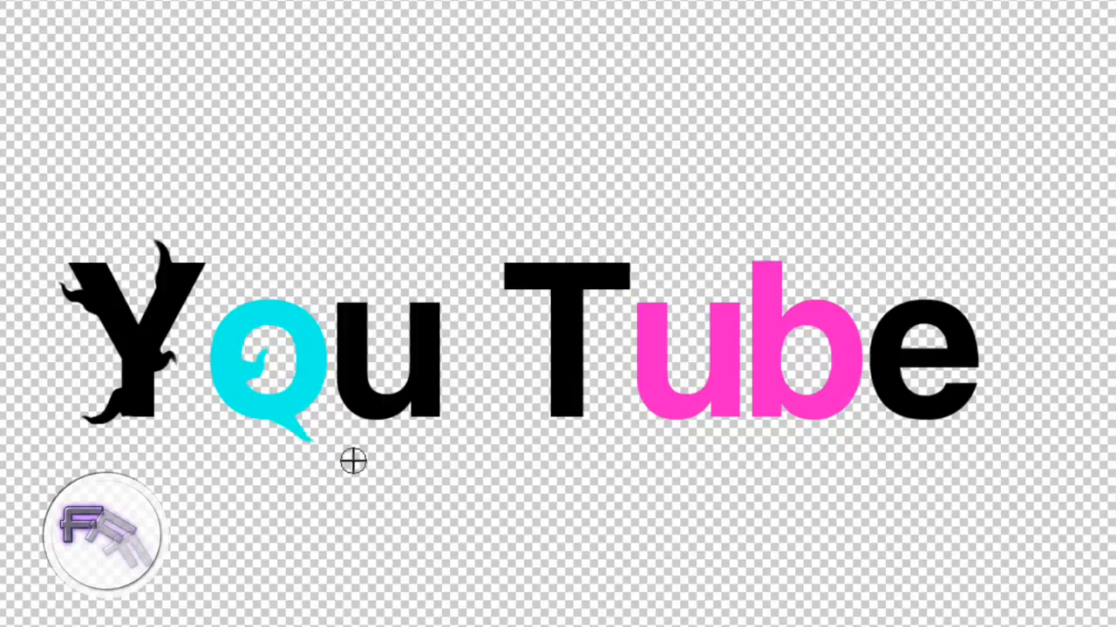
{"action": "mouse_move", "coordinate": [209, 303]}
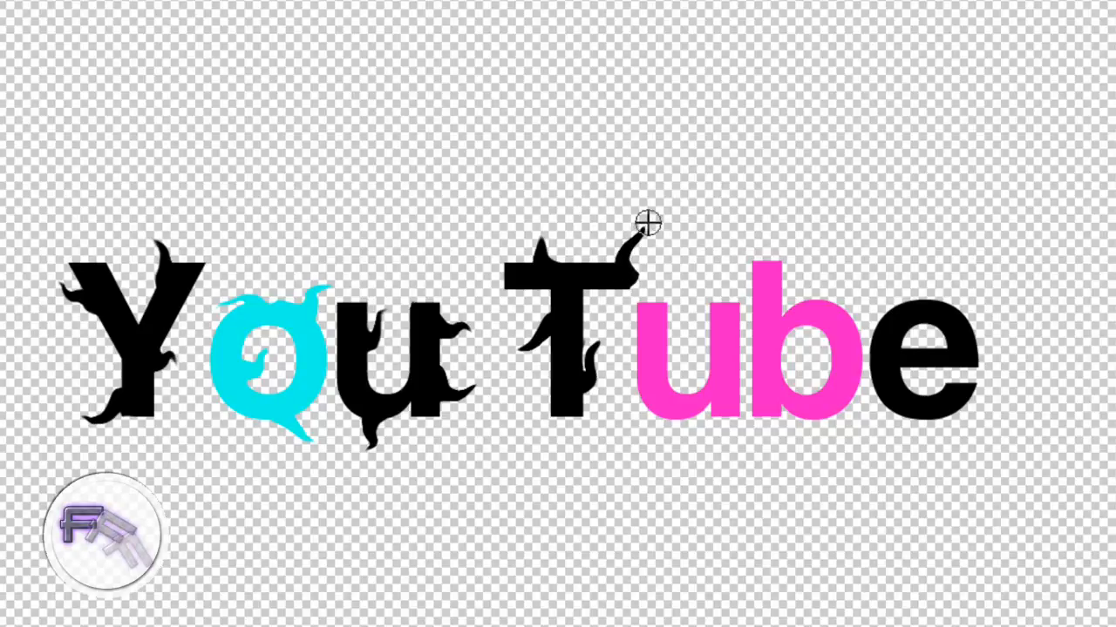
{"action": "mouse_move", "coordinate": [735, 272]}
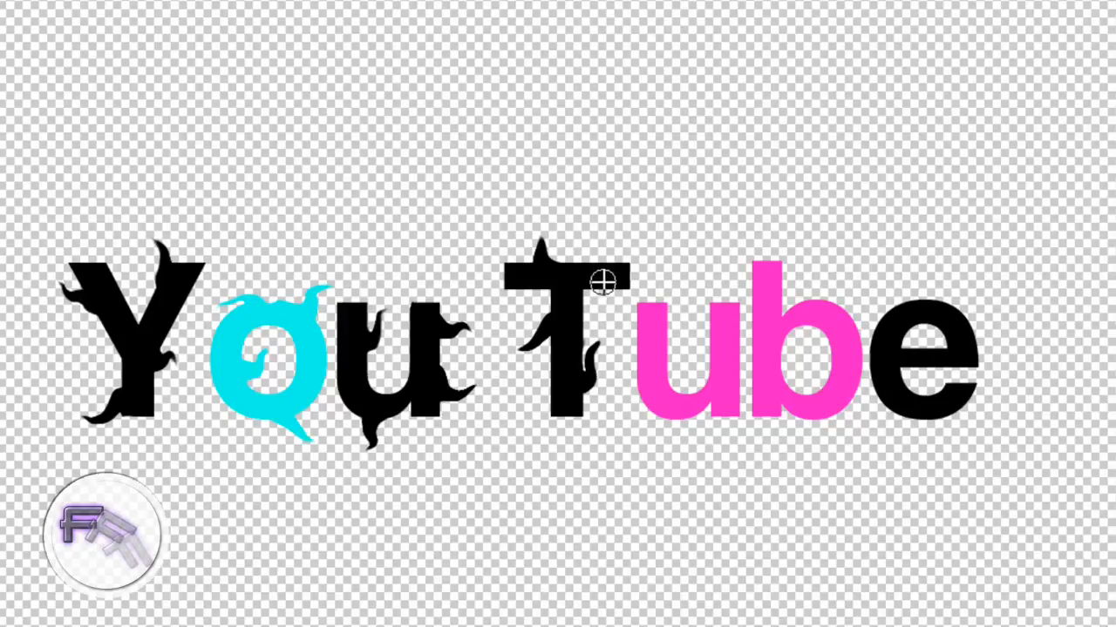
{"action": "mouse_move", "coordinate": [621, 258]}
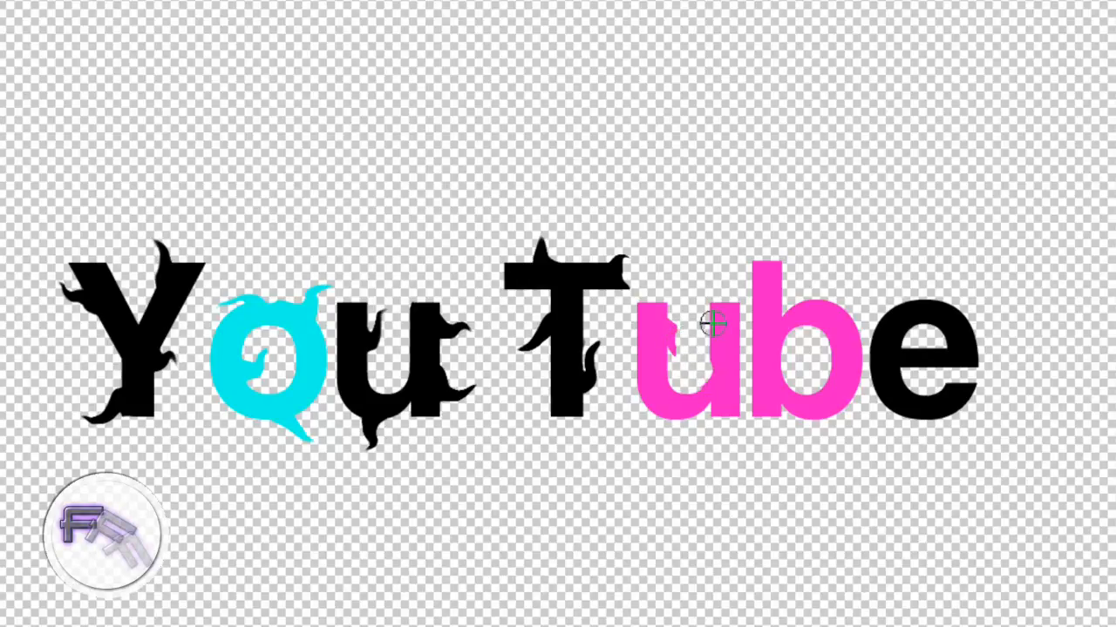
{"action": "mouse_move", "coordinate": [687, 349]}
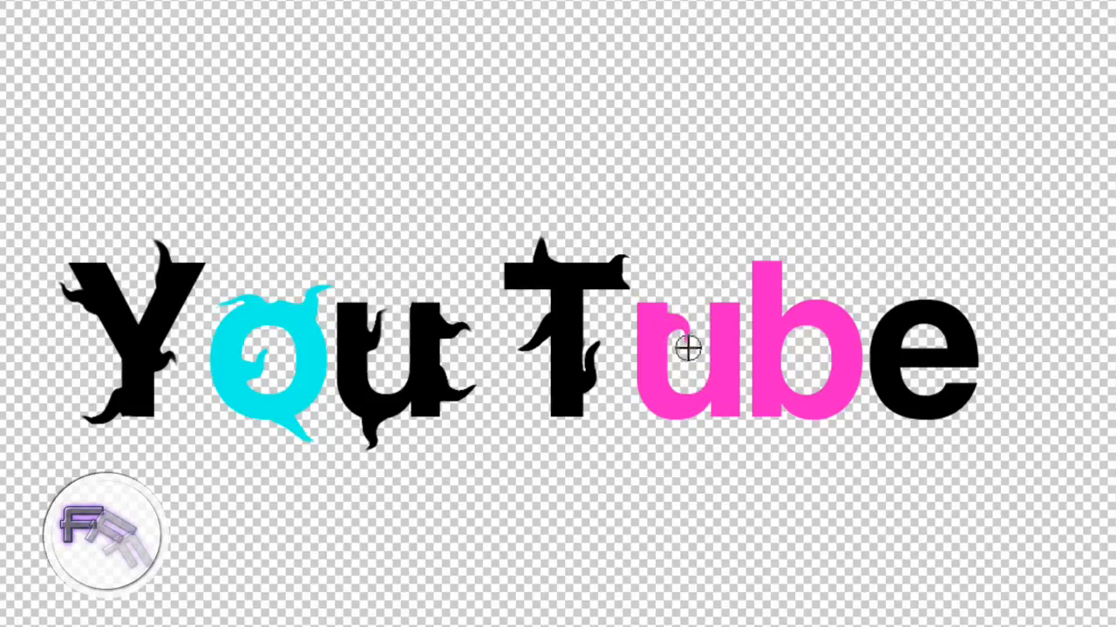
{"action": "mouse_move", "coordinate": [679, 427]}
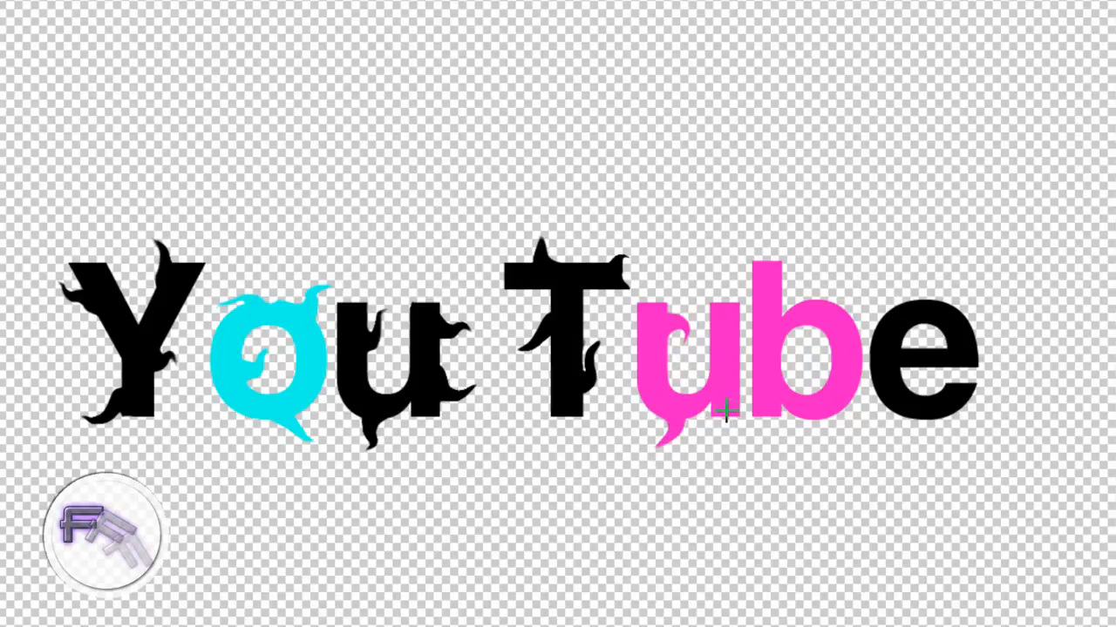
{"action": "mouse_move", "coordinate": [741, 420]}
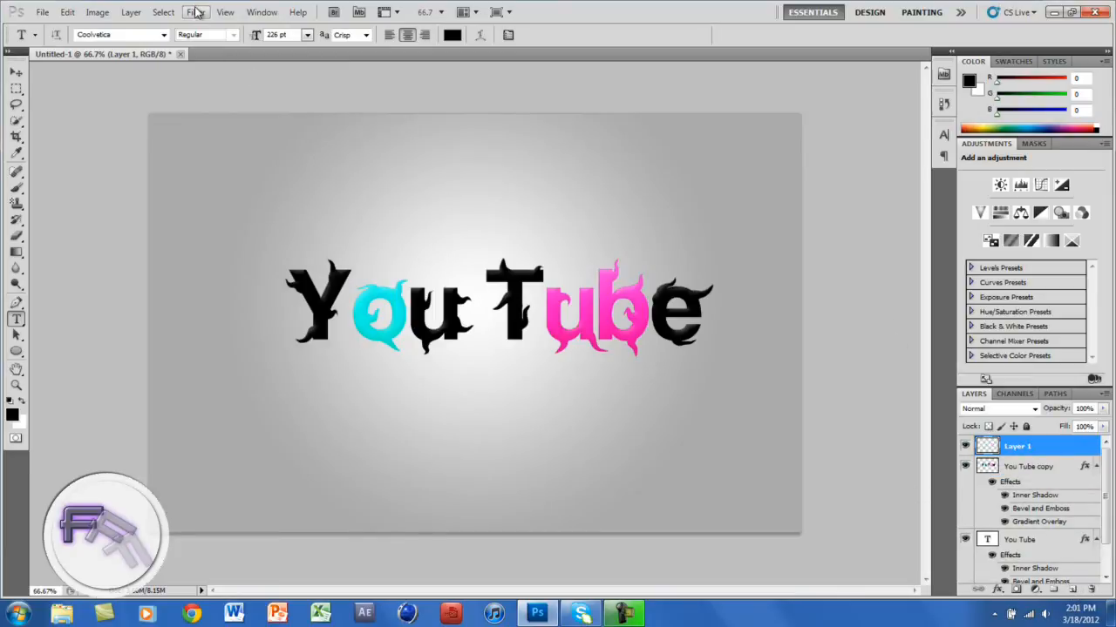
Attempt a Lens Flare on empty Layer 1, dismiss the empty-area error, and remove Layer 1.
{"action": "left_click", "coordinate": [195, 10]}
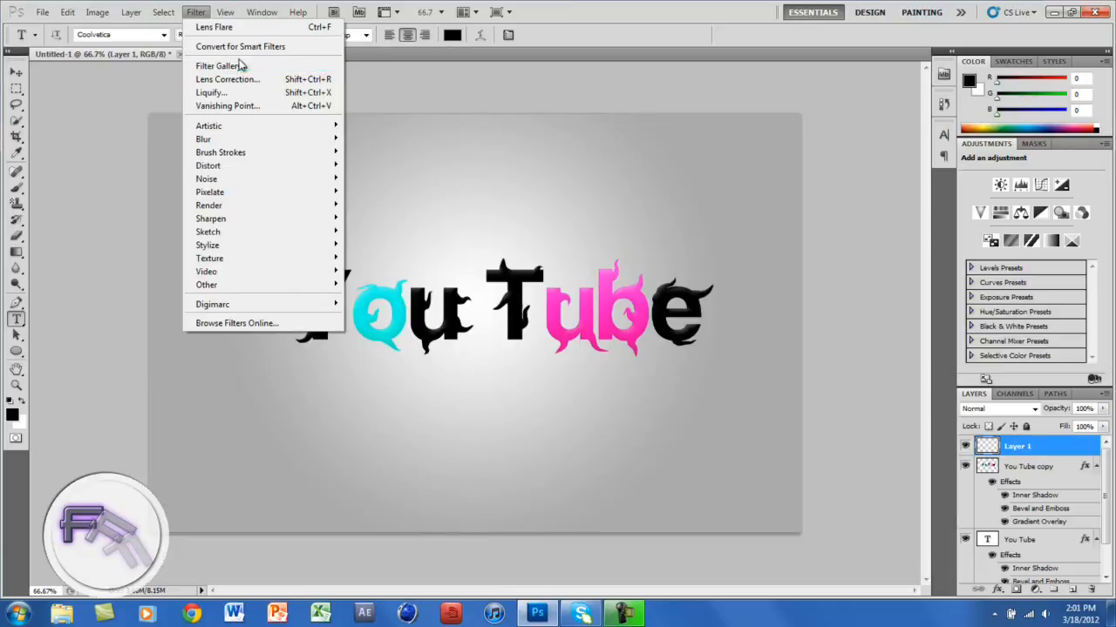
{"action": "mouse_move", "coordinate": [209, 206]}
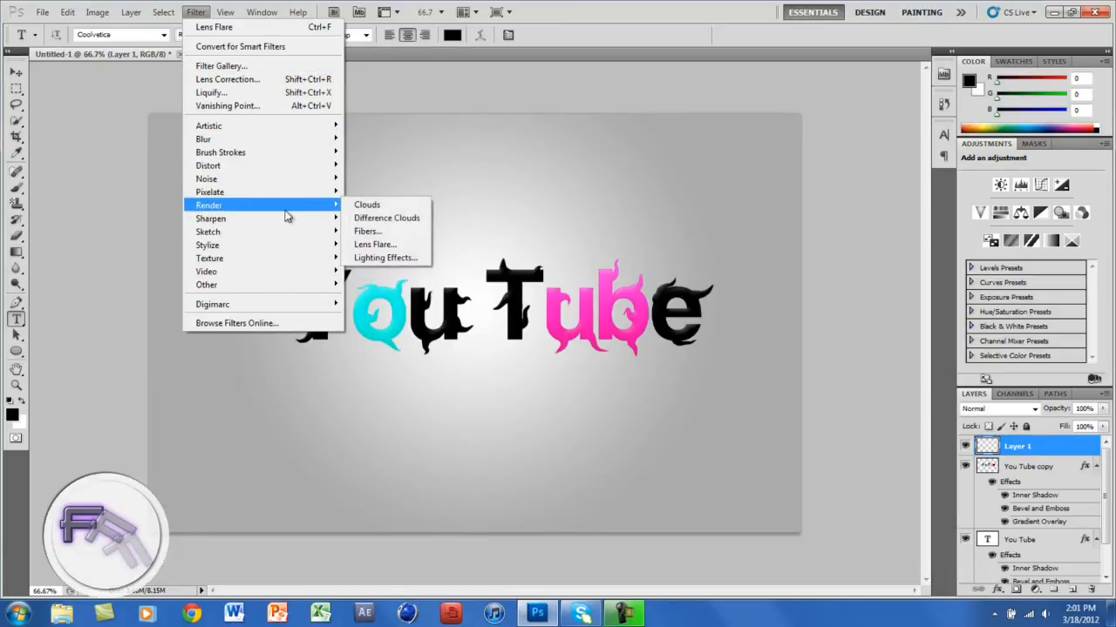
{"action": "left_click", "coordinate": [373, 244]}
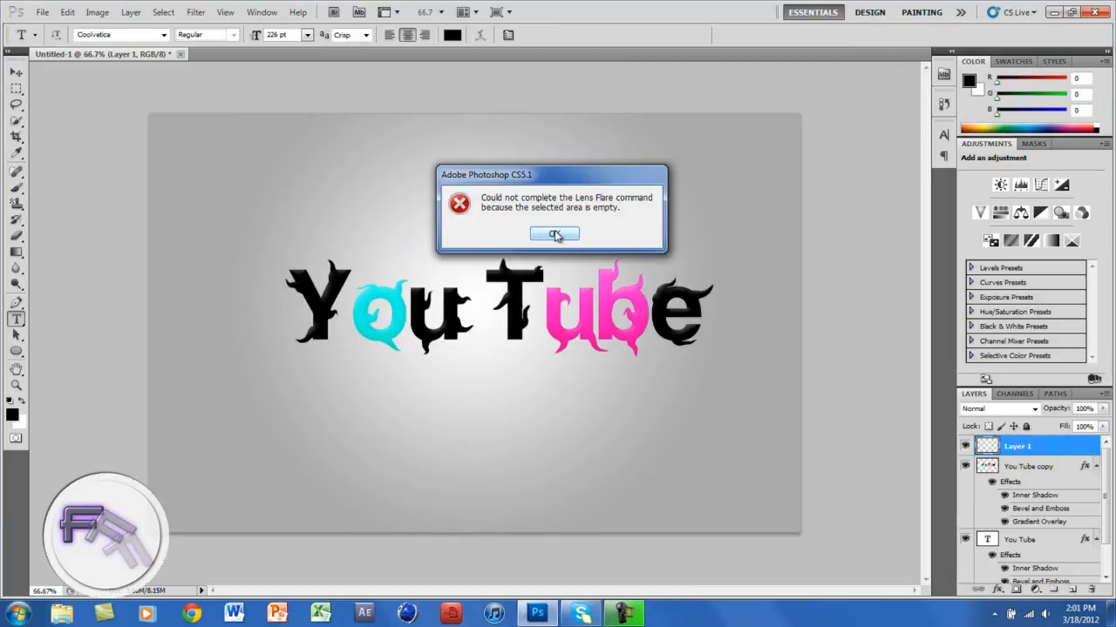
{"action": "left_click", "coordinate": [554, 234]}
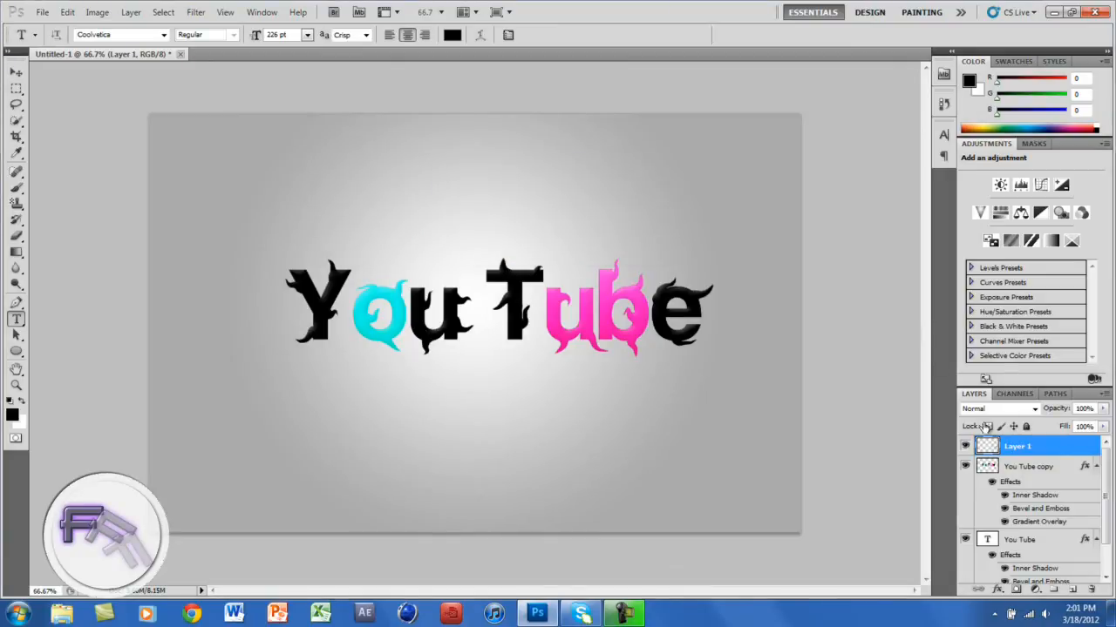
{"action": "left_click", "coordinate": [1028, 446]}
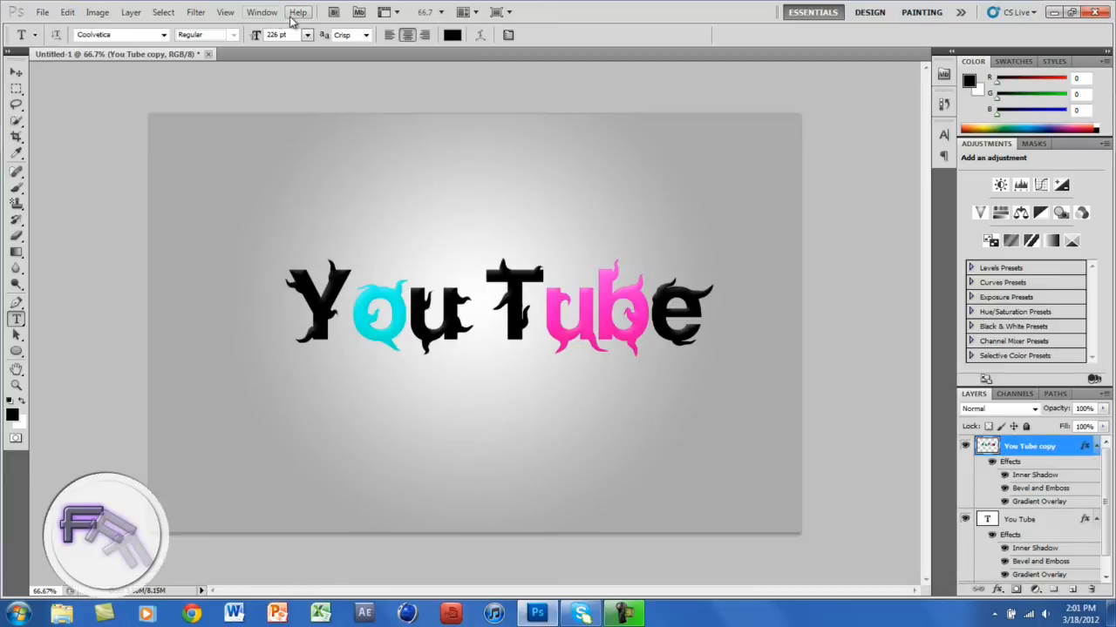
Render a 50-300mm Zoom lens flare at 100% brightness onto the You Tube copy layer.
{"action": "left_click", "coordinate": [195, 10]}
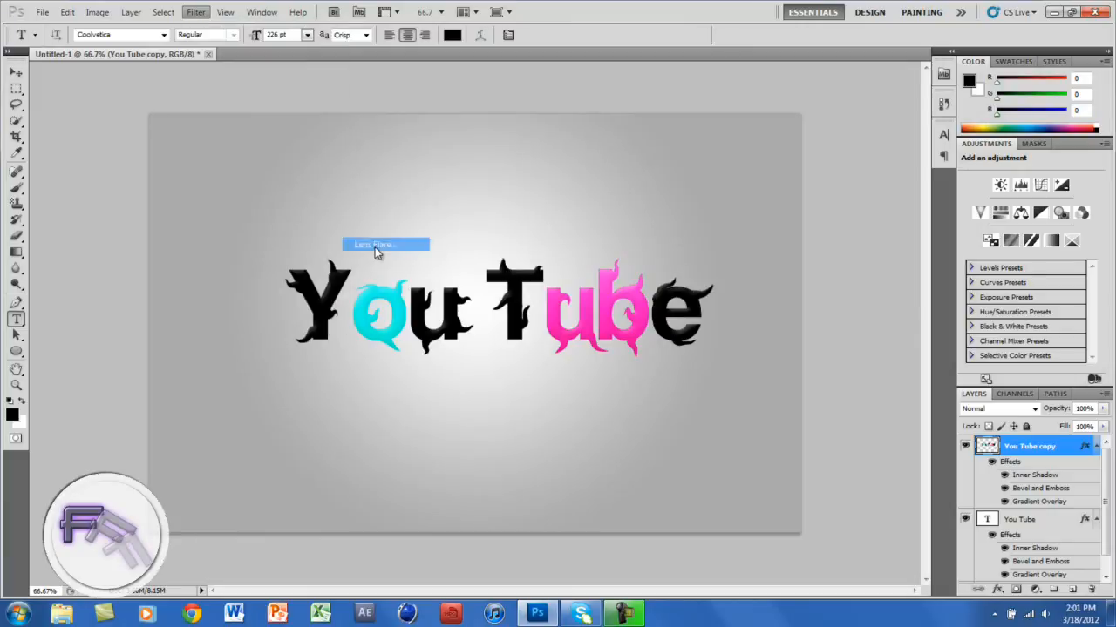
{"action": "left_click", "coordinate": [375, 244]}
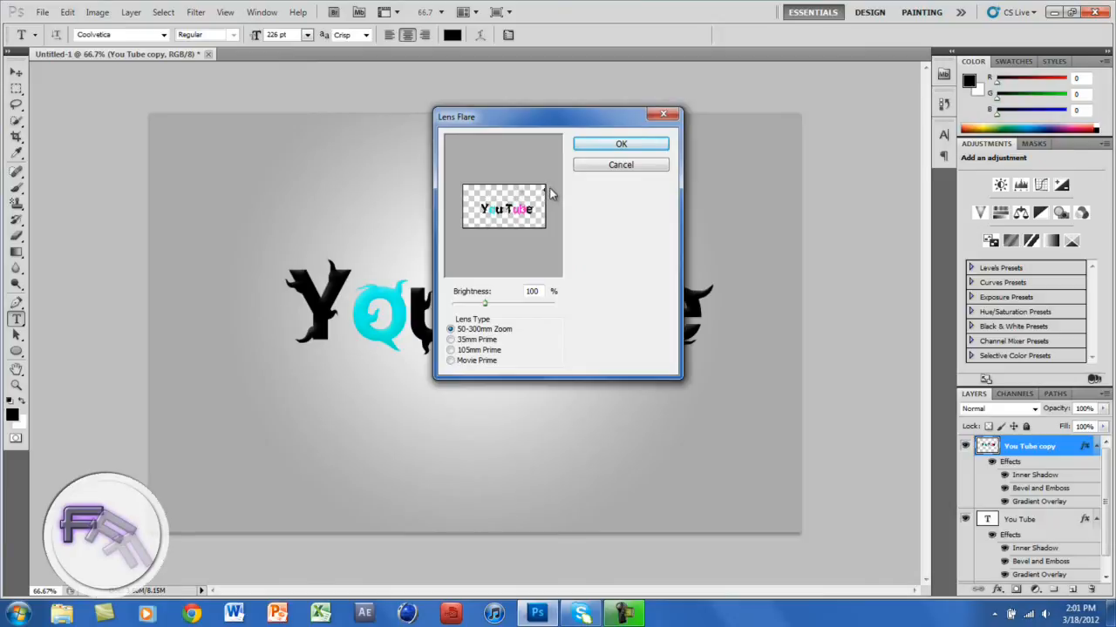
{"action": "left_click", "coordinate": [621, 143]}
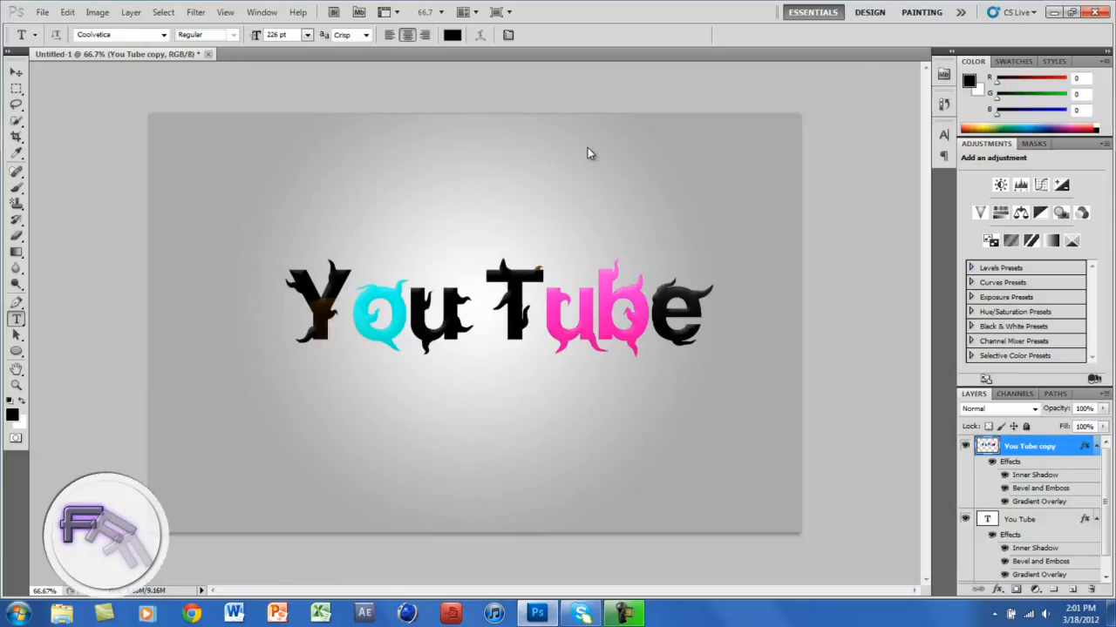
{"action": "mouse_move", "coordinate": [443, 49]}
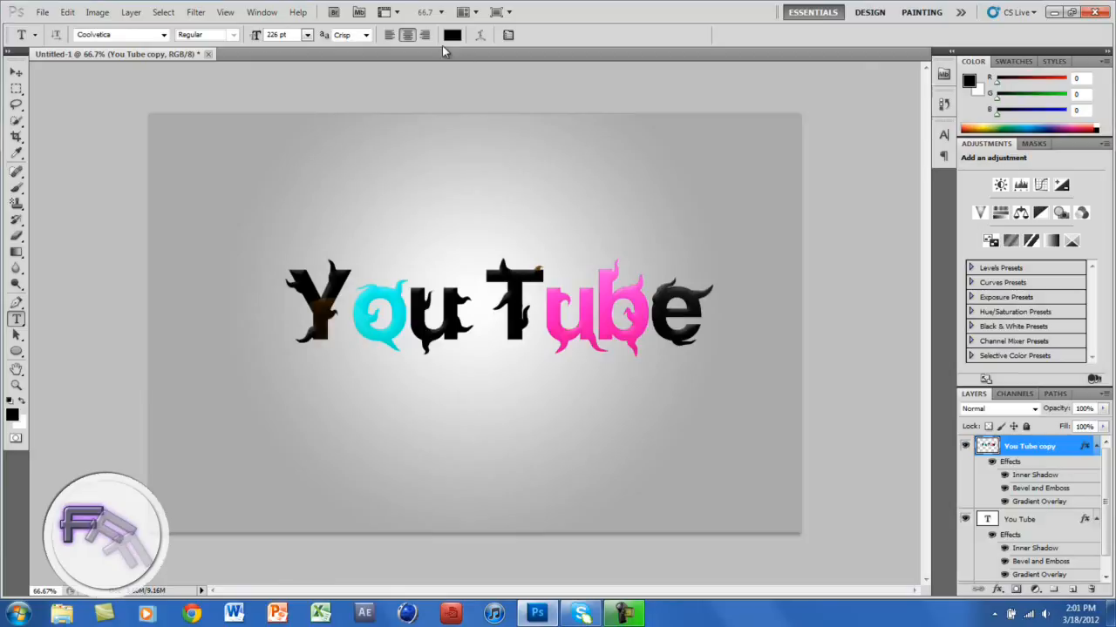